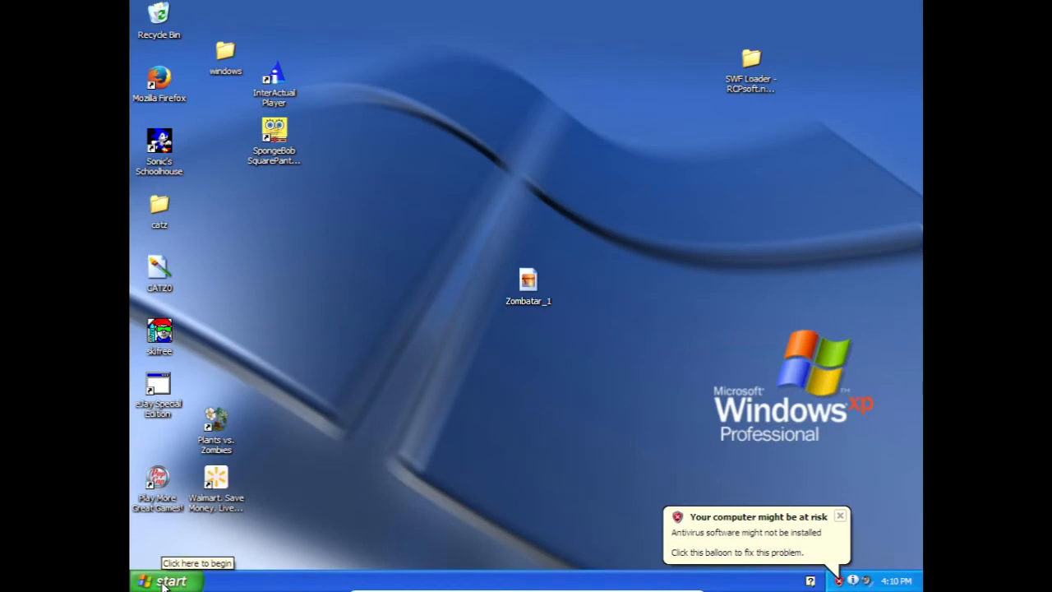
- Browse via My Documents and My Computer to run the MSN_SETUP (D:) disc
{"action": "left_click", "coordinate": [164, 581]}
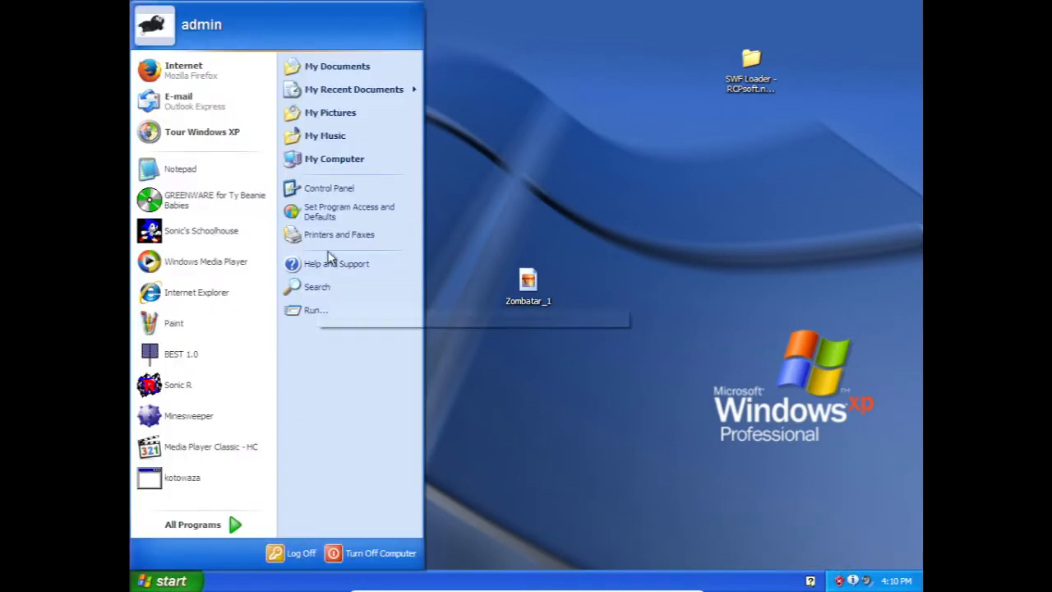
{"action": "left_click", "coordinate": [337, 66]}
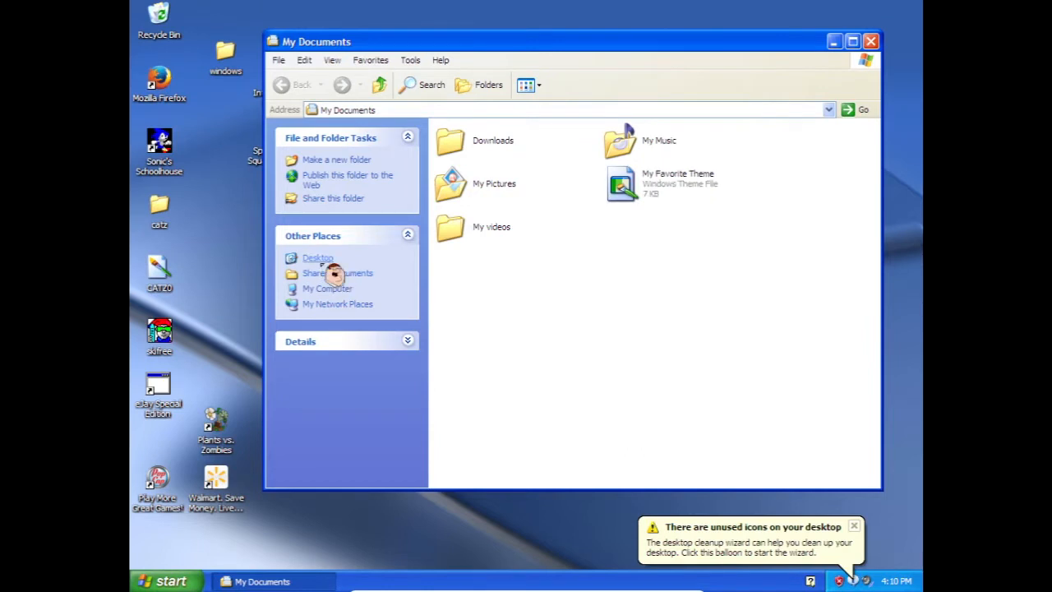
{"action": "mouse_move", "coordinate": [332, 304]}
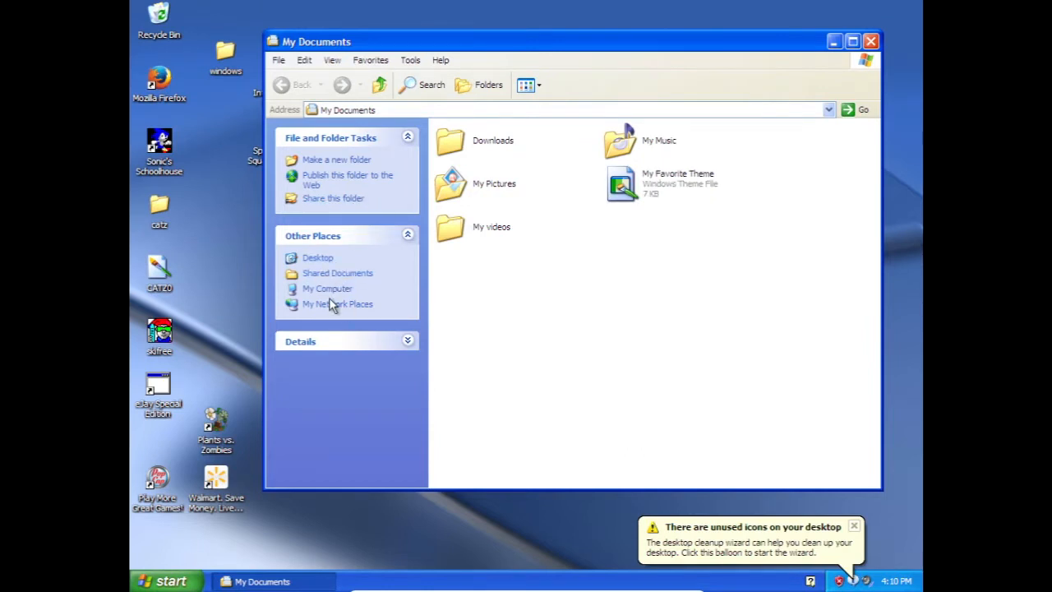
{"action": "left_click", "coordinate": [327, 288]}
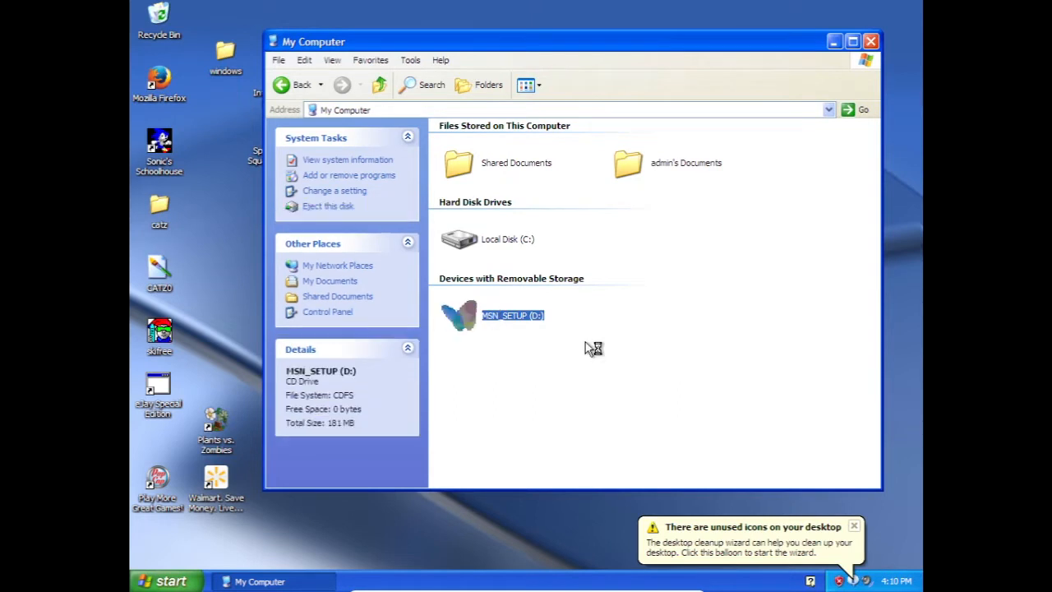
{"action": "double_click", "coordinate": [491, 315]}
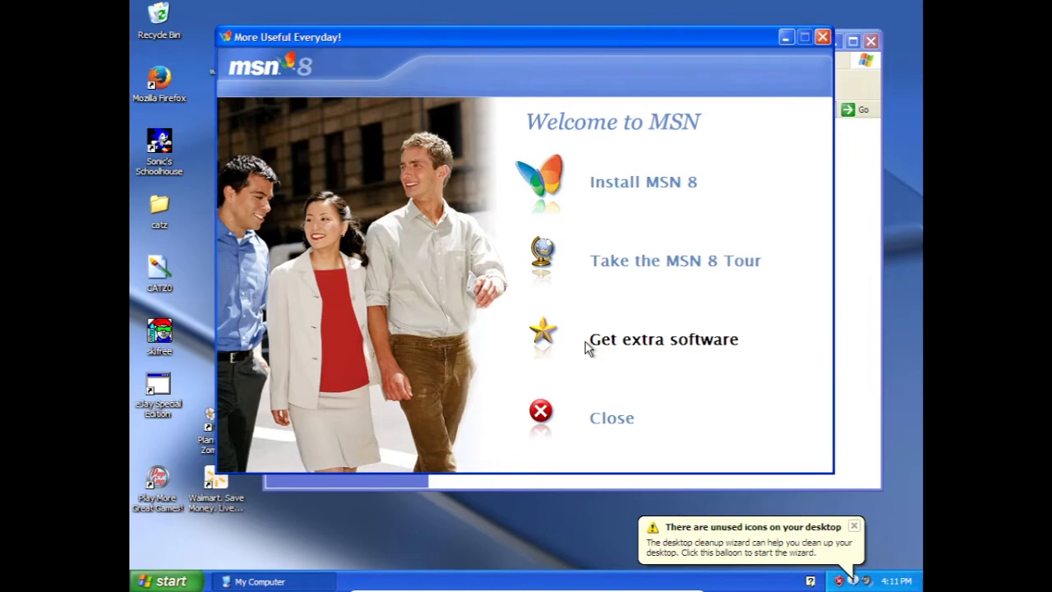
{"action": "mouse_move", "coordinate": [613, 204]}
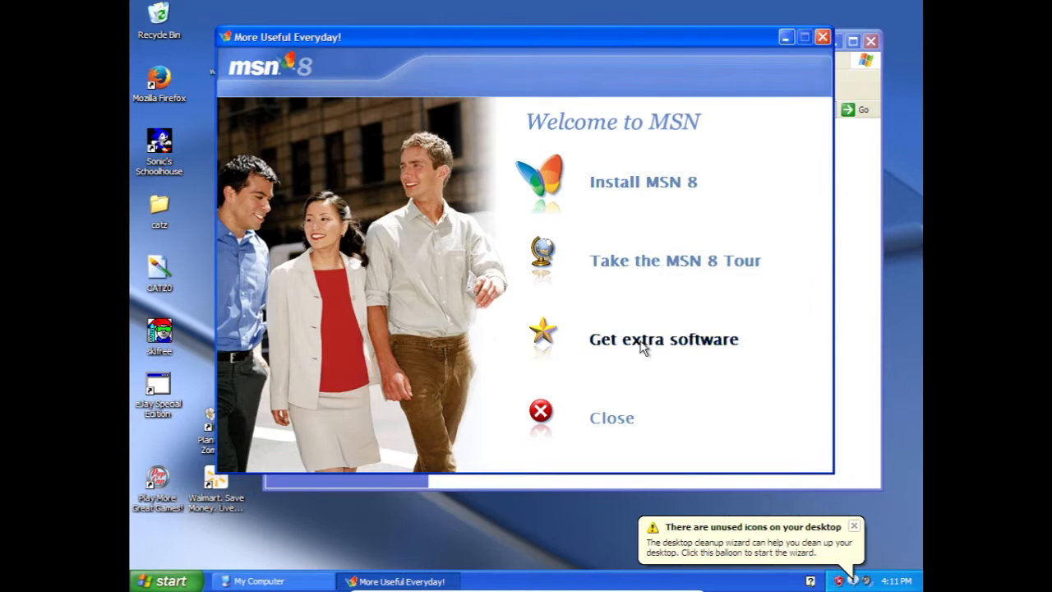
{"action": "mouse_move", "coordinate": [637, 261]}
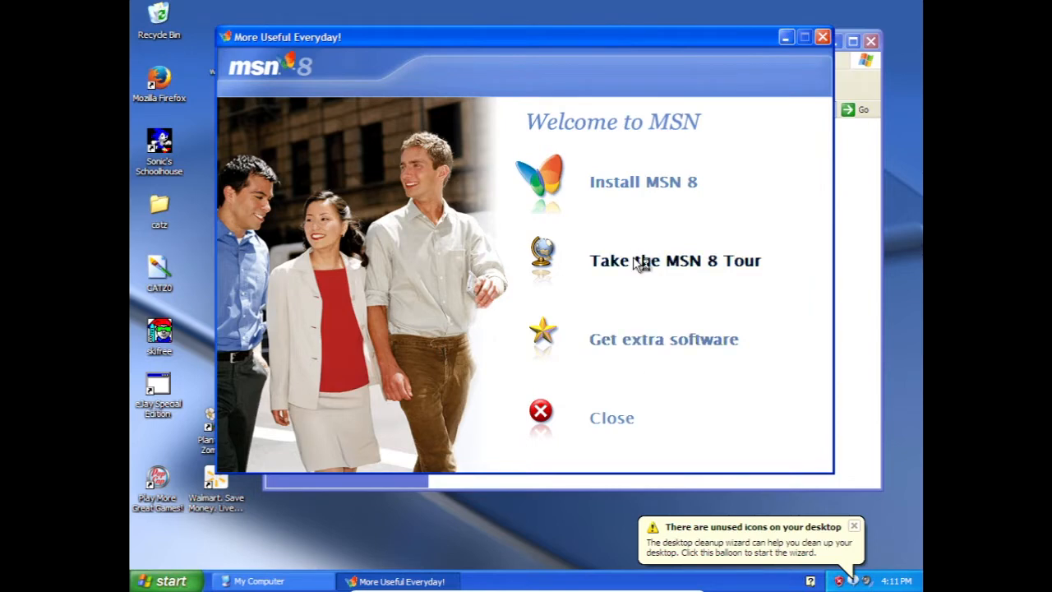
{"action": "left_click", "coordinate": [674, 261]}
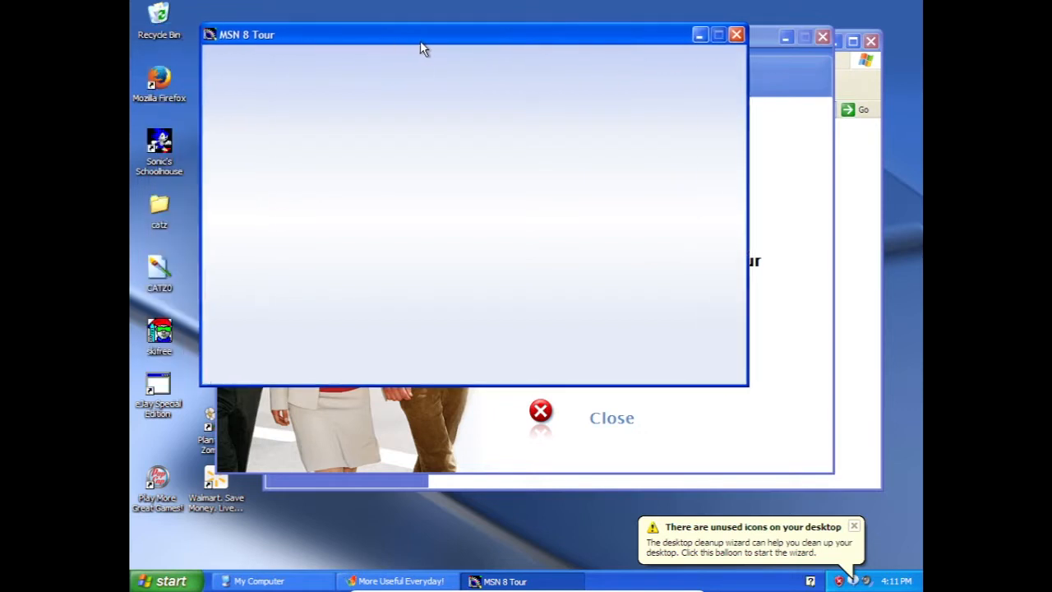
{"action": "left_click_drag", "start_coordinate": [423, 47], "coordinate": [436, 47]}
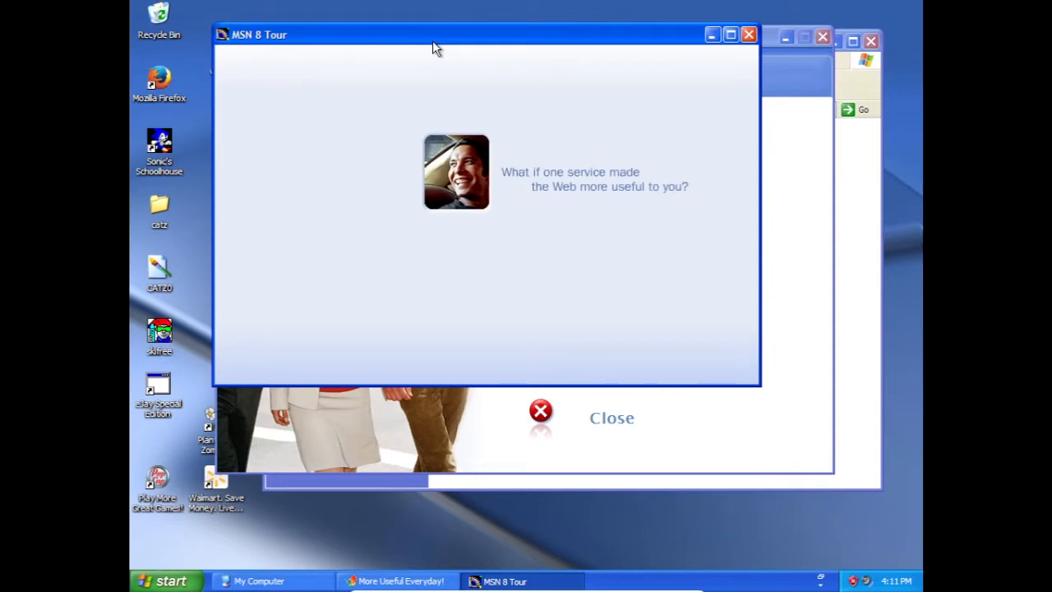
{"action": "mouse_move", "coordinate": [778, 245]}
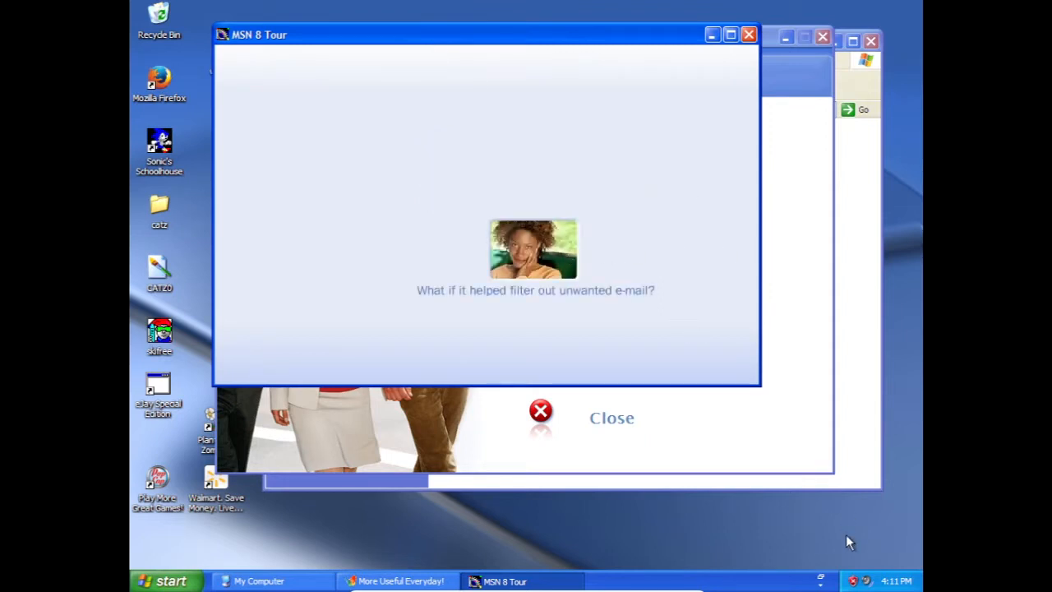
{"action": "left_click", "coordinate": [853, 581]}
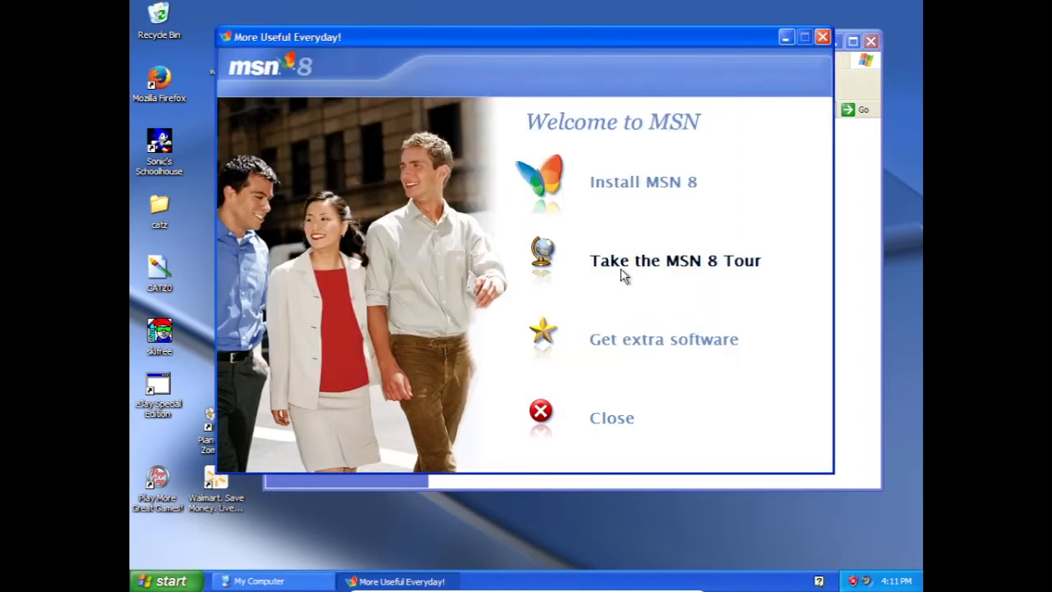
{"action": "mouse_move", "coordinate": [645, 350]}
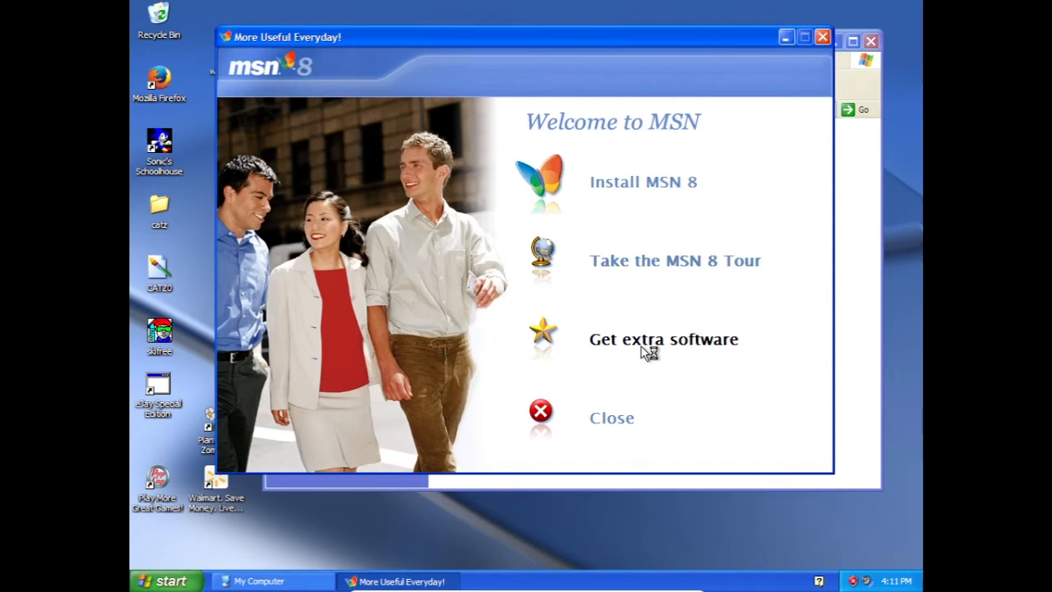
{"action": "left_click", "coordinate": [663, 338]}
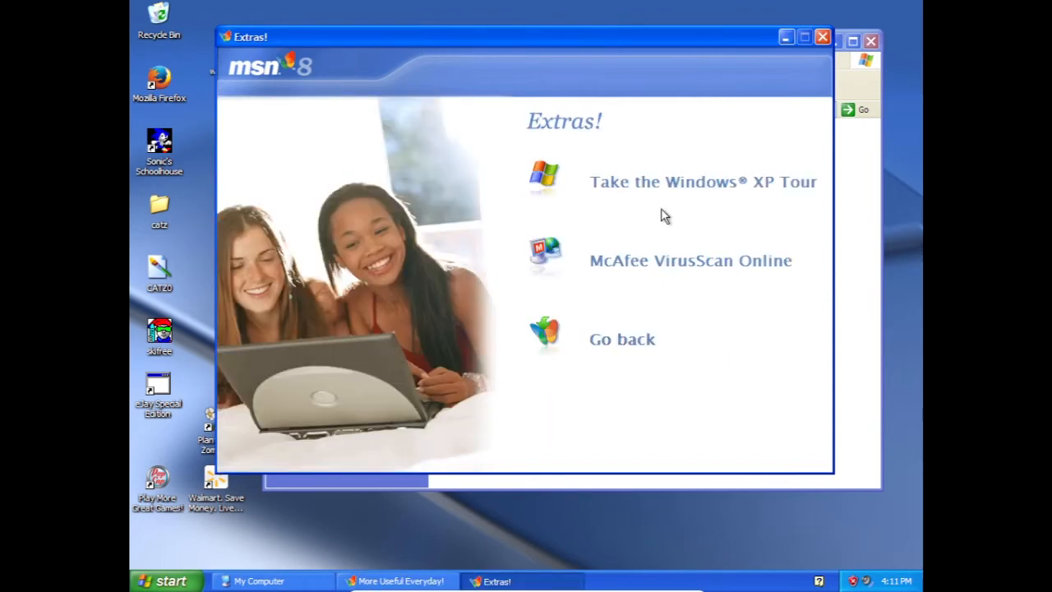
{"action": "mouse_move", "coordinate": [656, 240]}
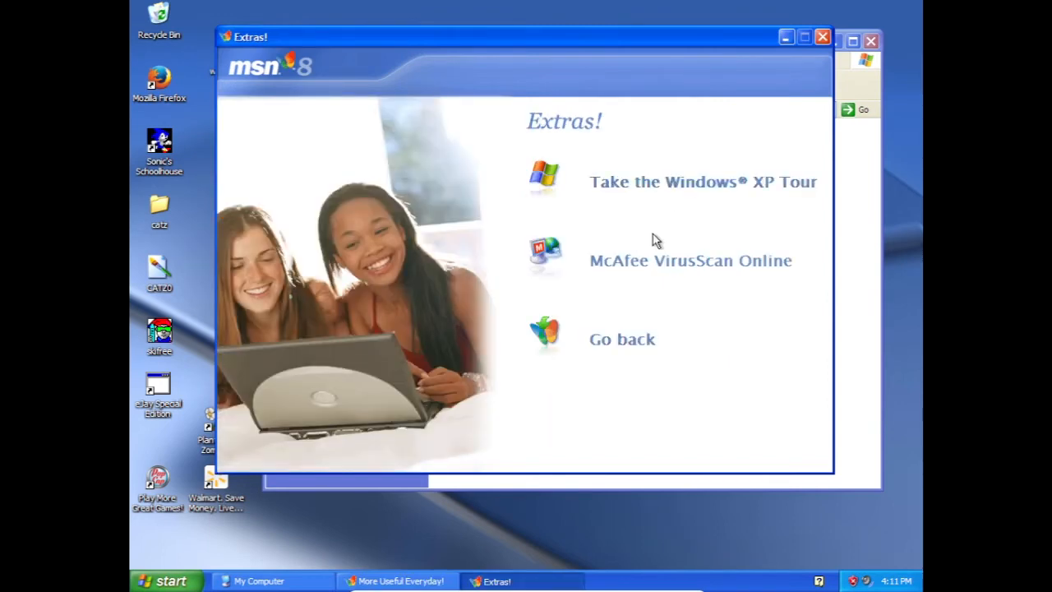
{"action": "mouse_move", "coordinate": [666, 266]}
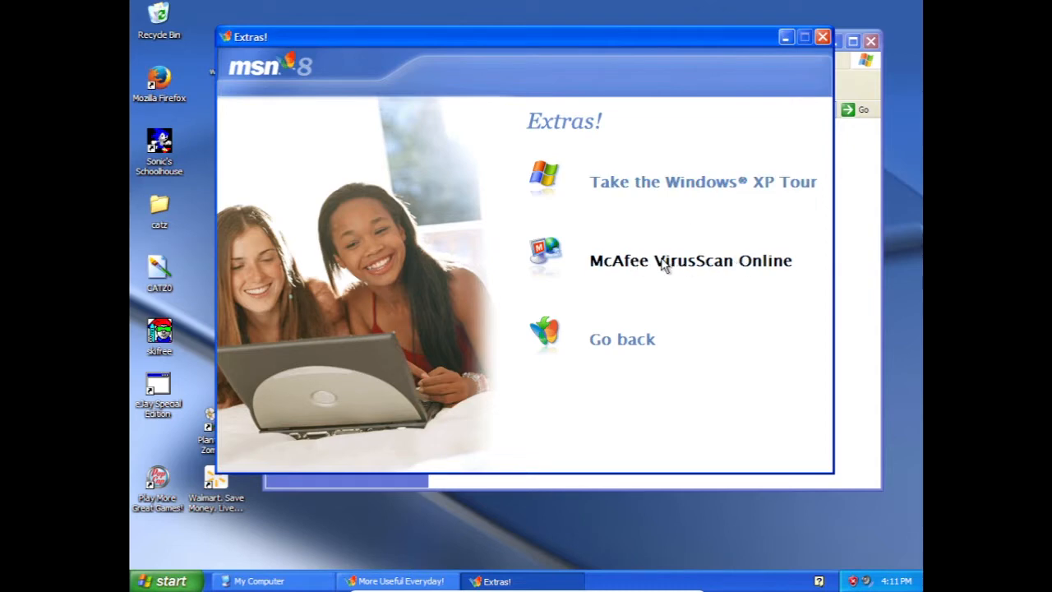
{"action": "mouse_move", "coordinate": [690, 210]}
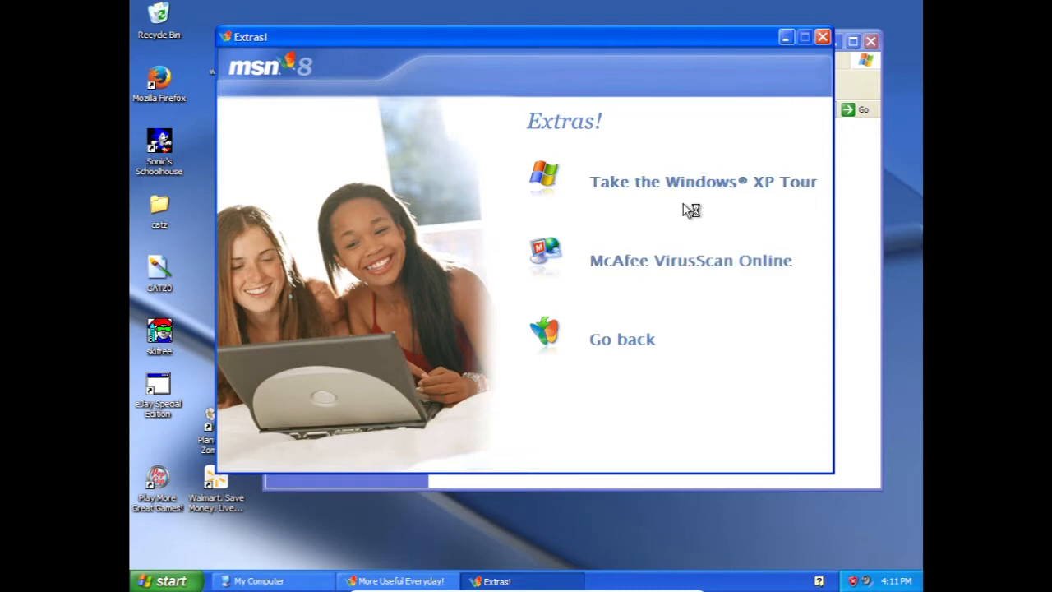
{"action": "mouse_move", "coordinate": [710, 218]}
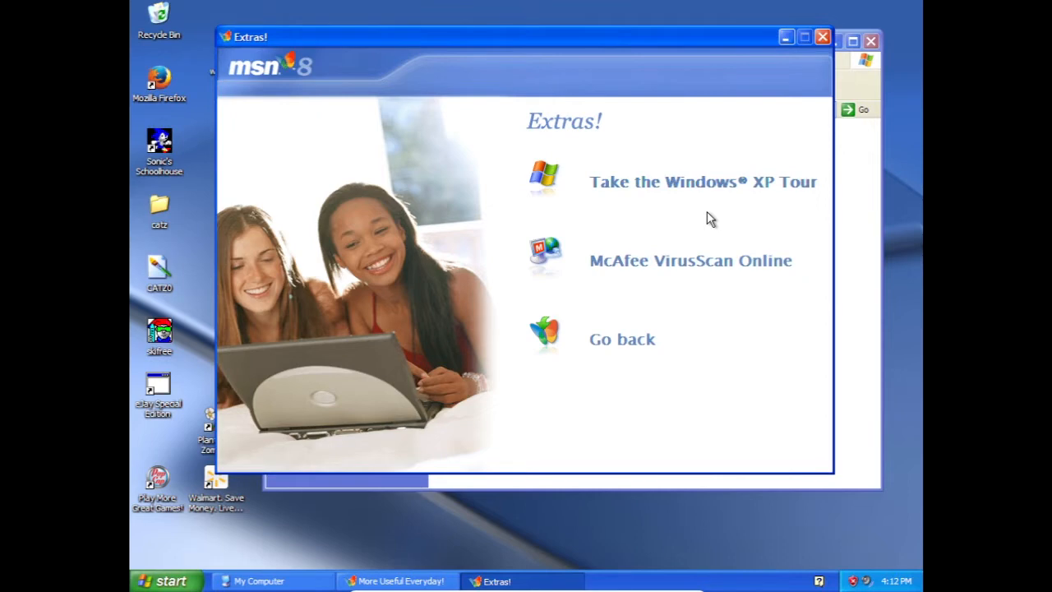
{"action": "mouse_move", "coordinate": [715, 182]}
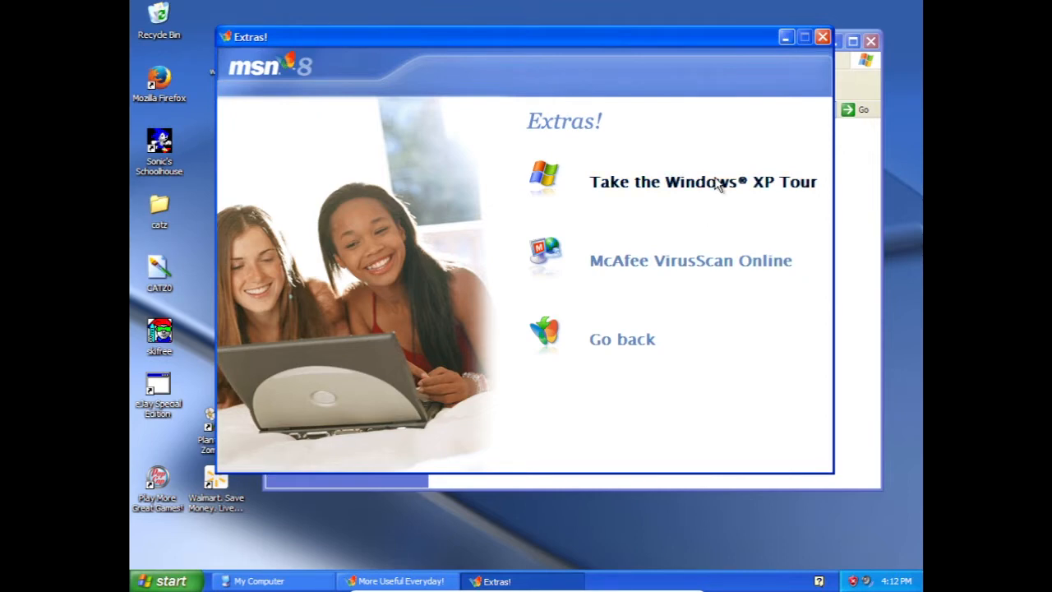
{"action": "mouse_move", "coordinate": [628, 341]}
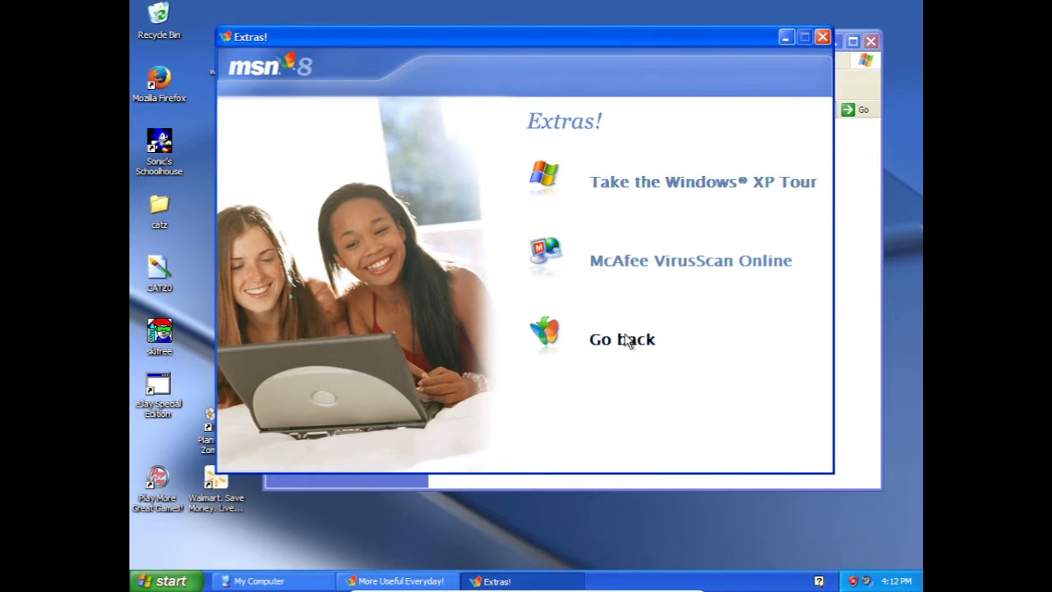
{"action": "mouse_move", "coordinate": [653, 327]}
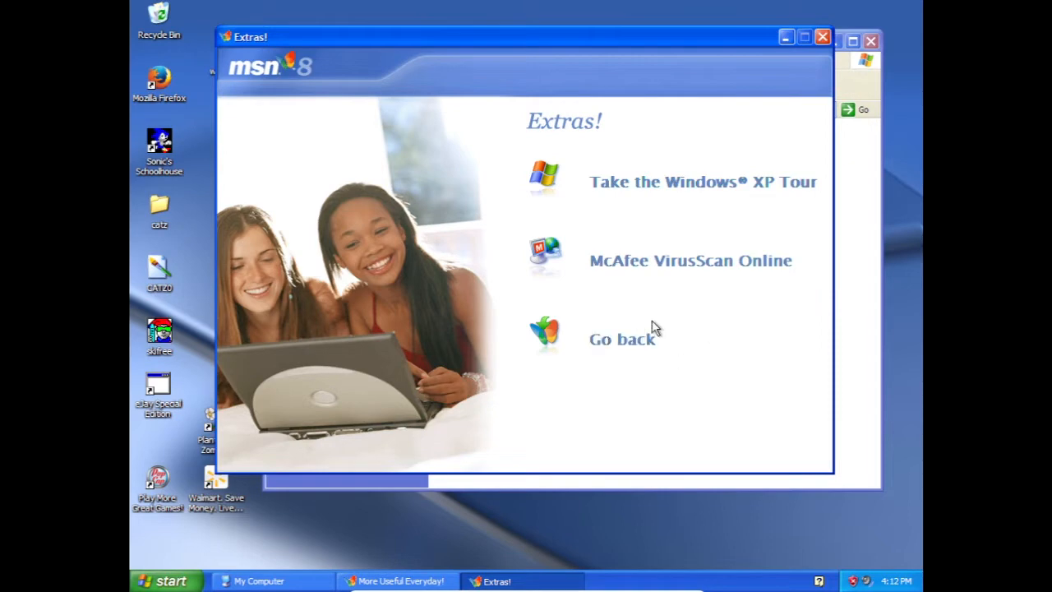
{"action": "left_click", "coordinate": [622, 338]}
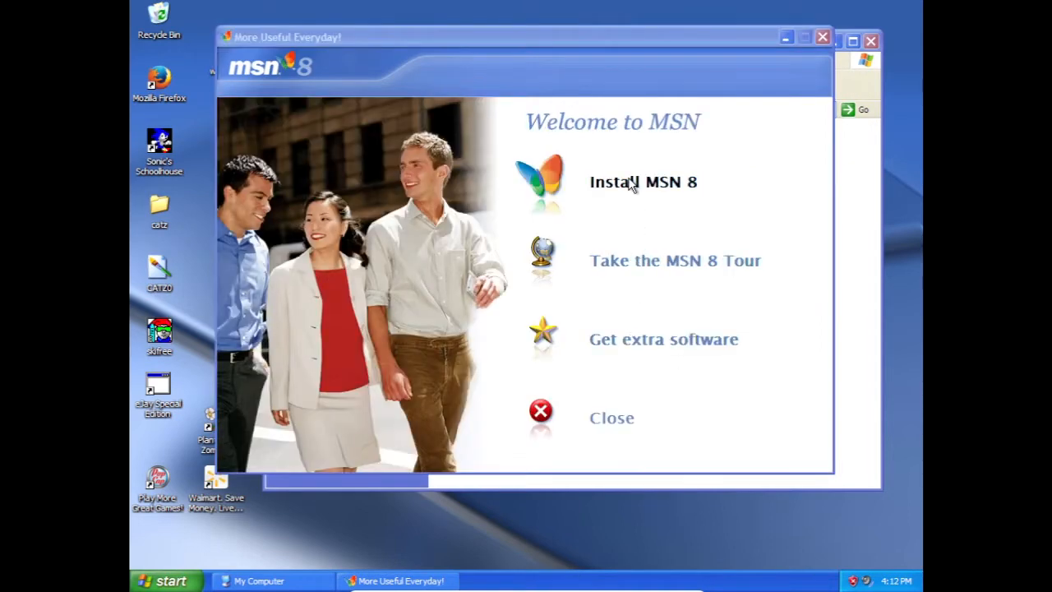
{"action": "mouse_move", "coordinate": [641, 190]}
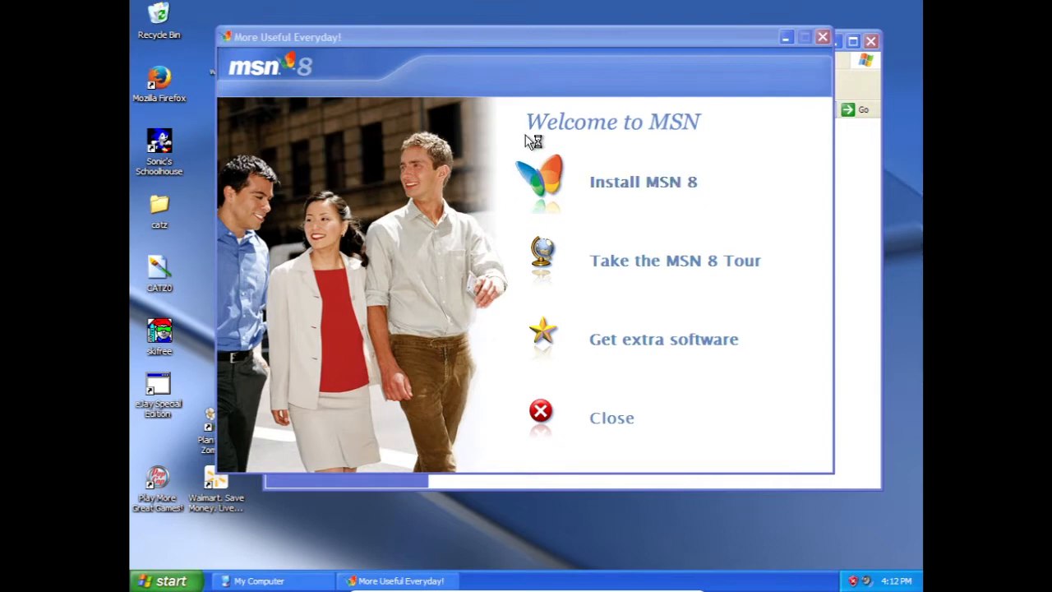
{"action": "mouse_move", "coordinate": [738, 118]}
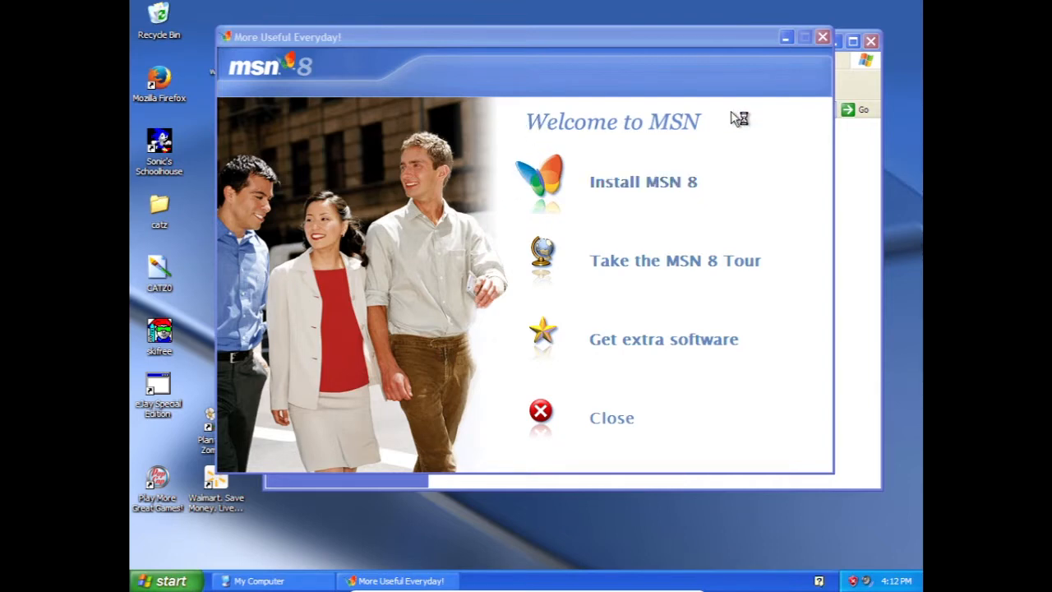
- Install MSN 8, close My Computer, and accept the license agreement
{"action": "left_click", "coordinate": [643, 181]}
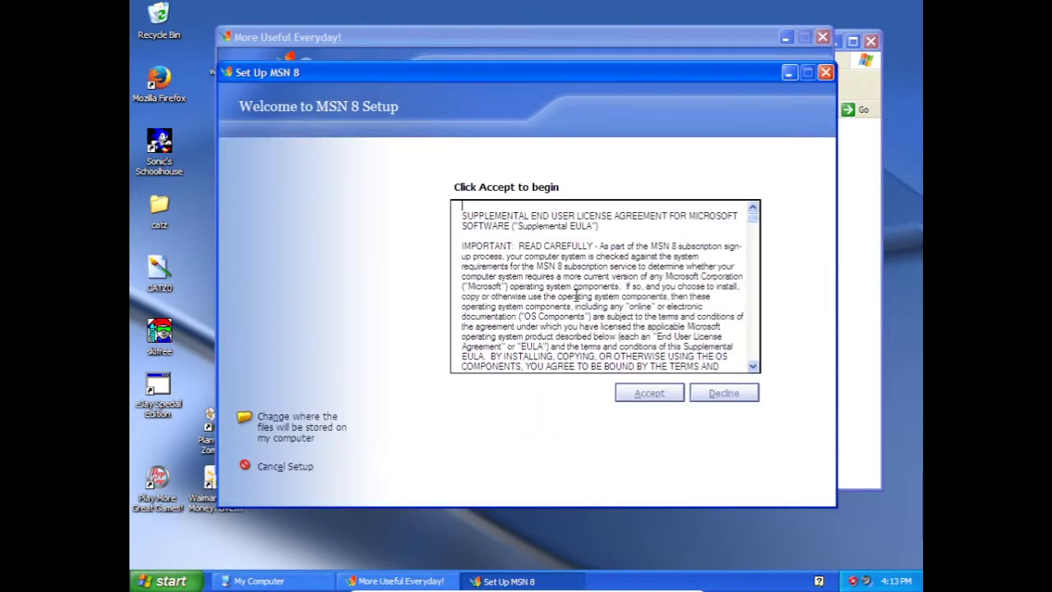
{"action": "mouse_move", "coordinate": [594, 406]}
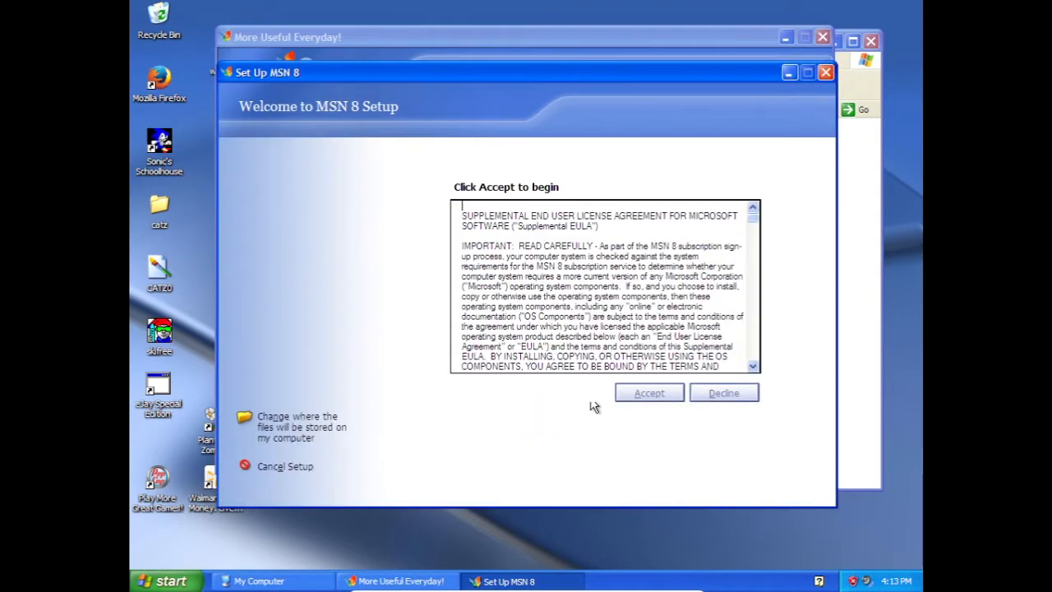
{"action": "left_click", "coordinate": [648, 392]}
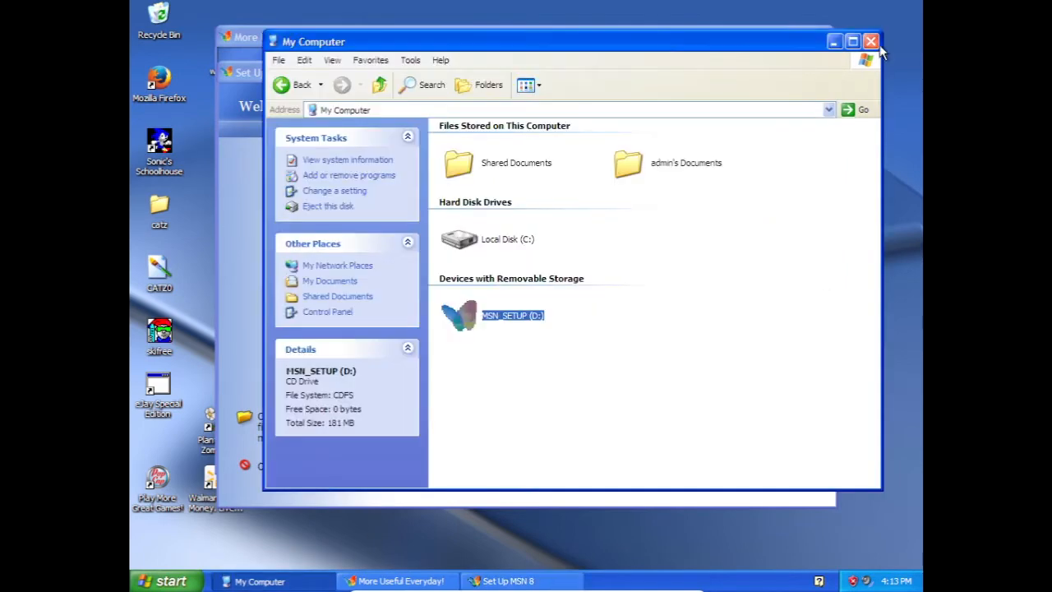
{"action": "left_click", "coordinate": [871, 41]}
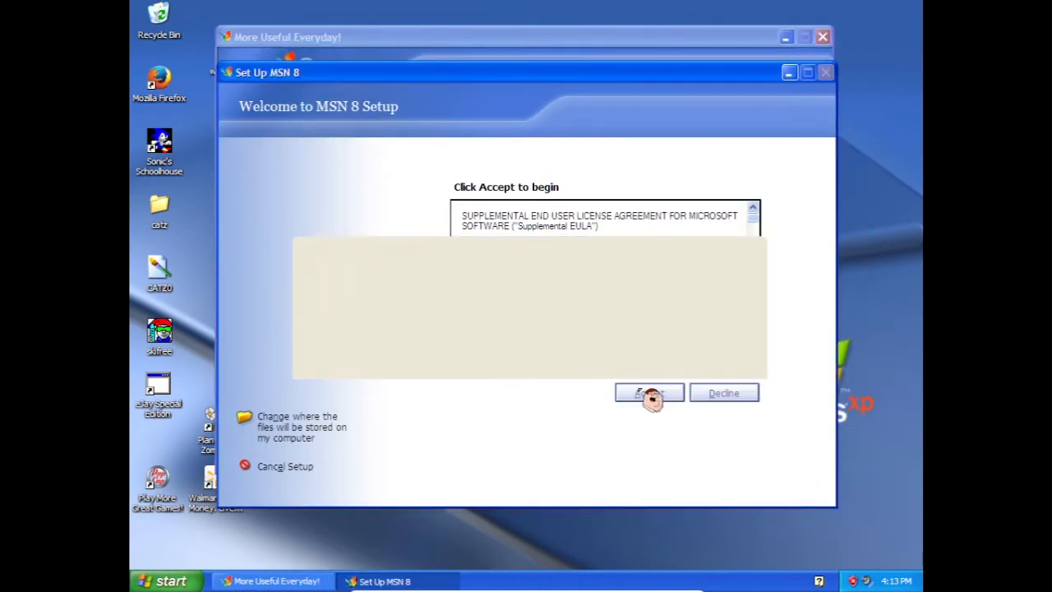
{"action": "left_click", "coordinate": [649, 392]}
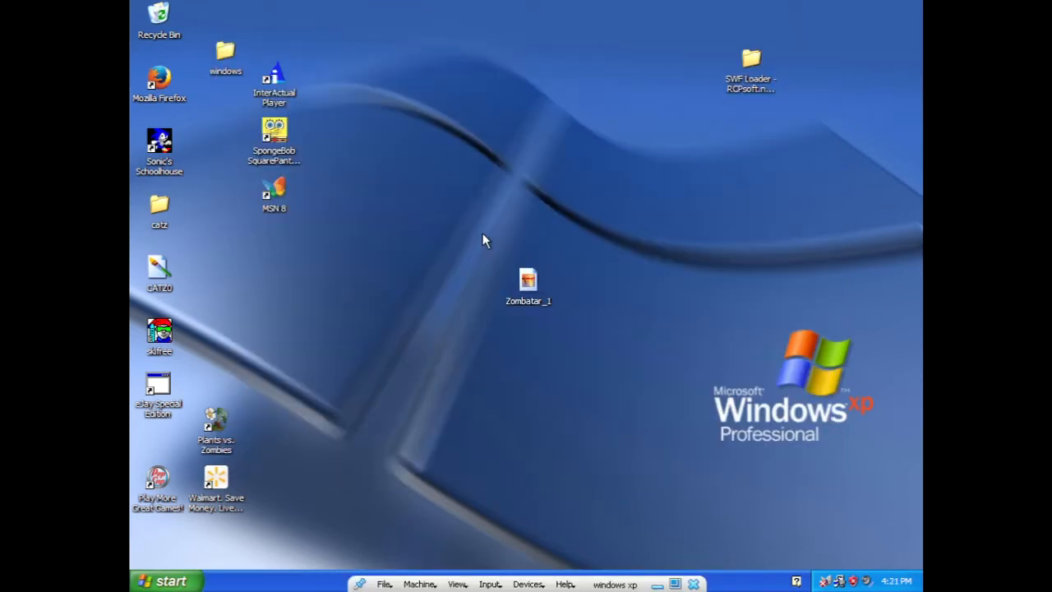
- Locate the MSN 8 entry under Start > All Programs
{"action": "left_click", "coordinate": [166, 581]}
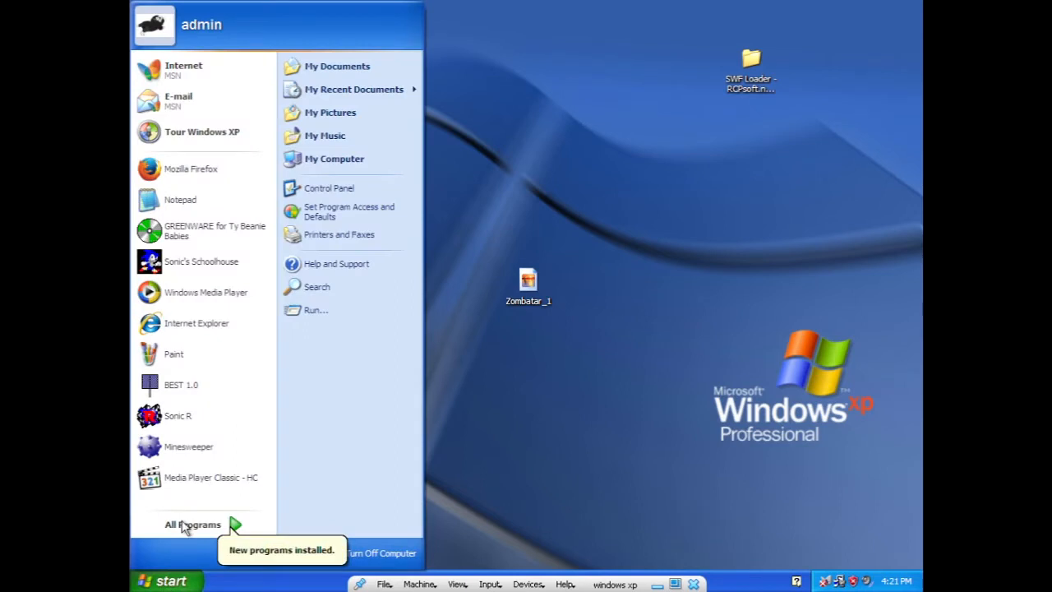
{"action": "mouse_move", "coordinate": [250, 392]}
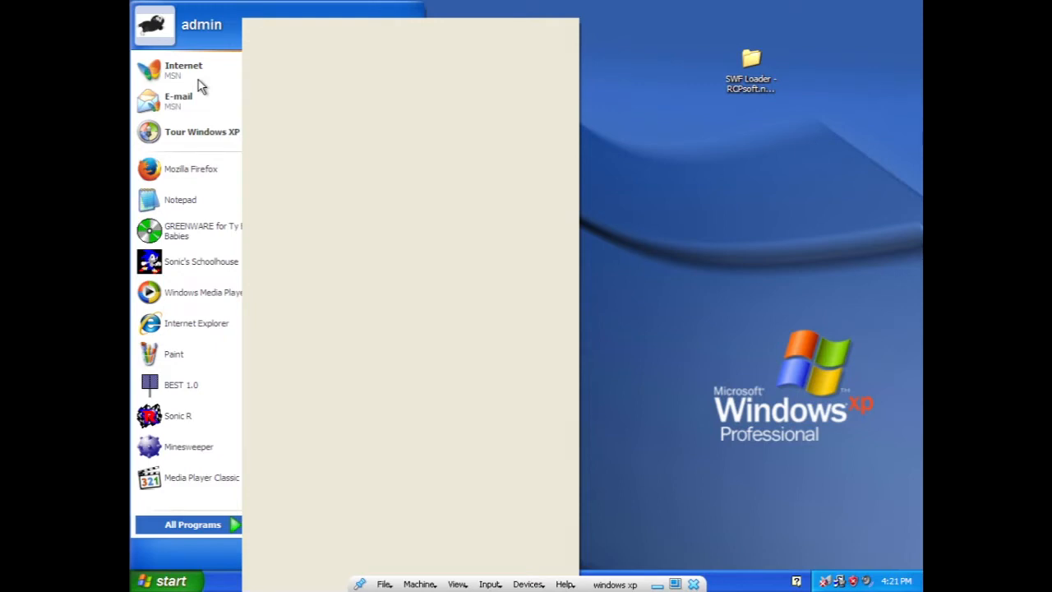
{"action": "mouse_move", "coordinate": [173, 120]}
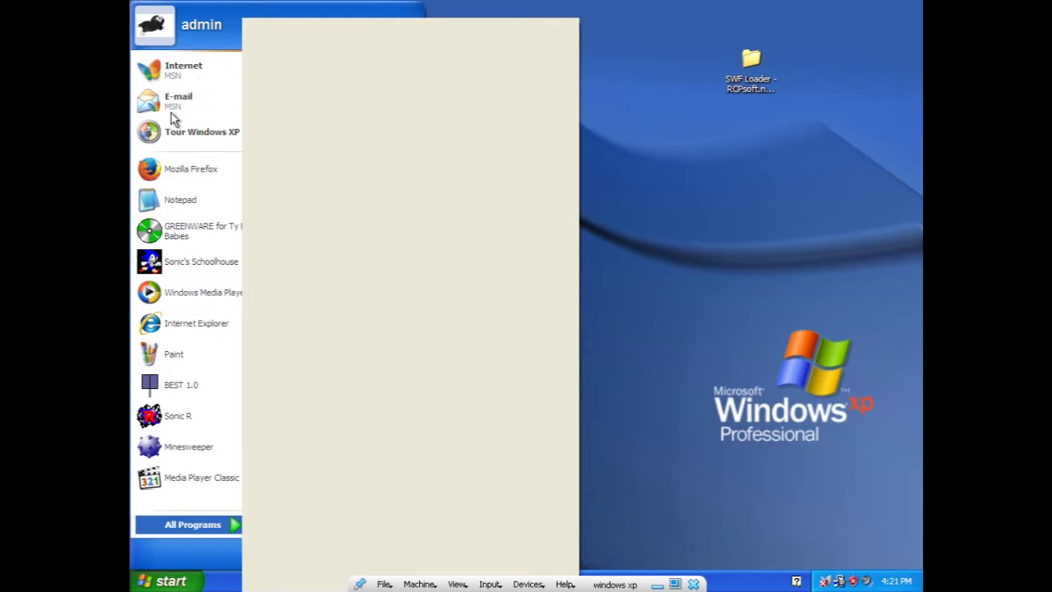
{"action": "left_click", "coordinate": [192, 524]}
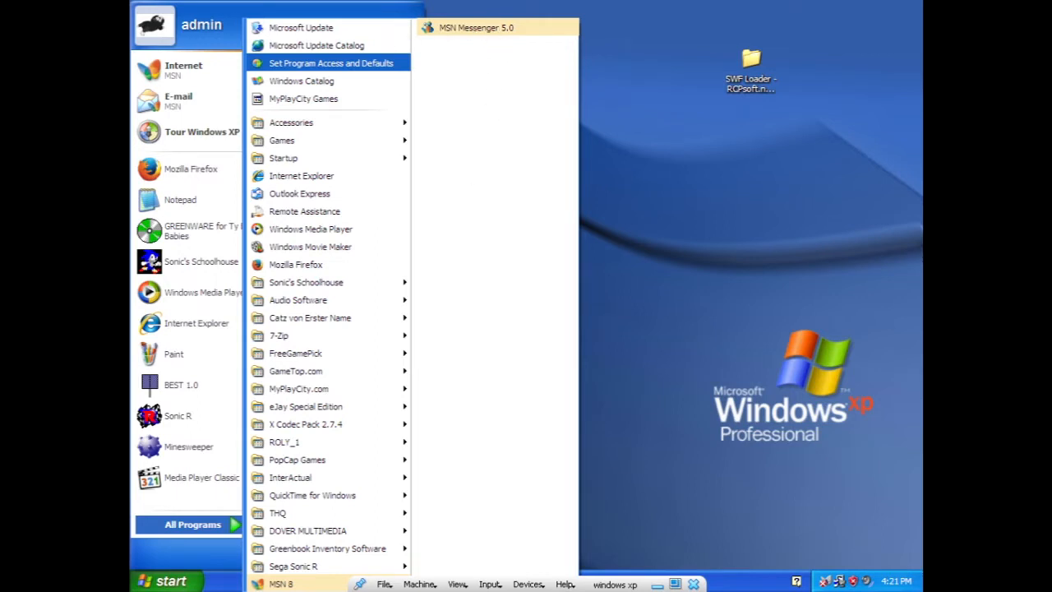
{"action": "mouse_move", "coordinate": [298, 575]}
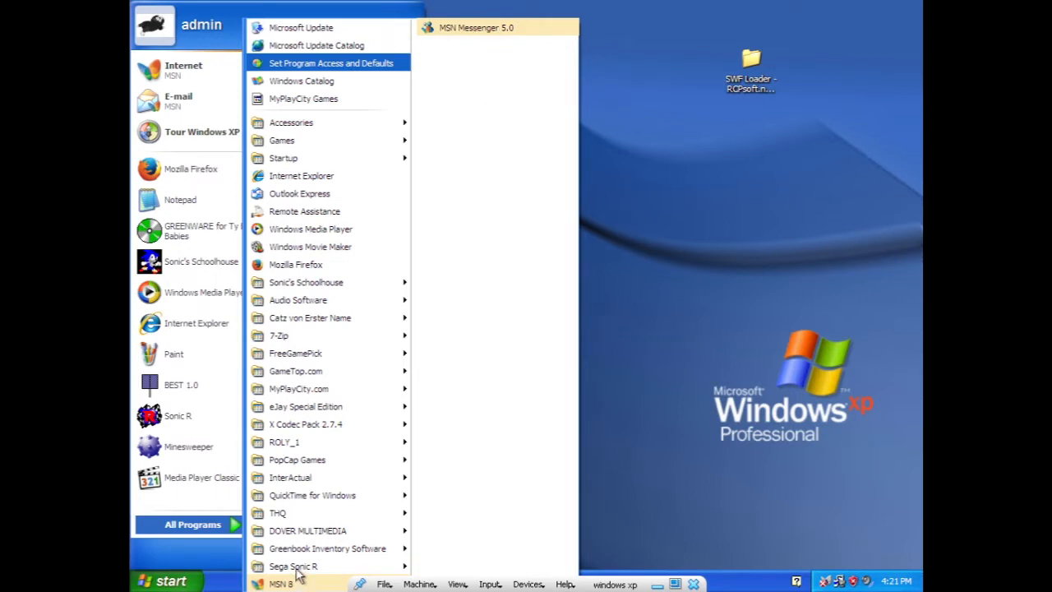
{"action": "mouse_move", "coordinate": [518, 466]}
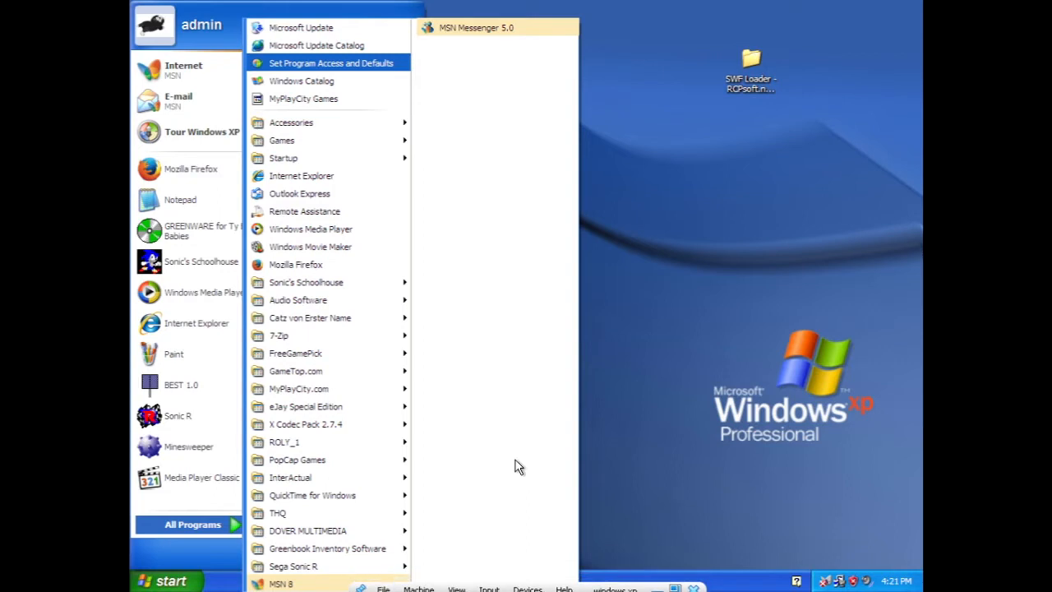
{"action": "mouse_move", "coordinate": [304, 543]}
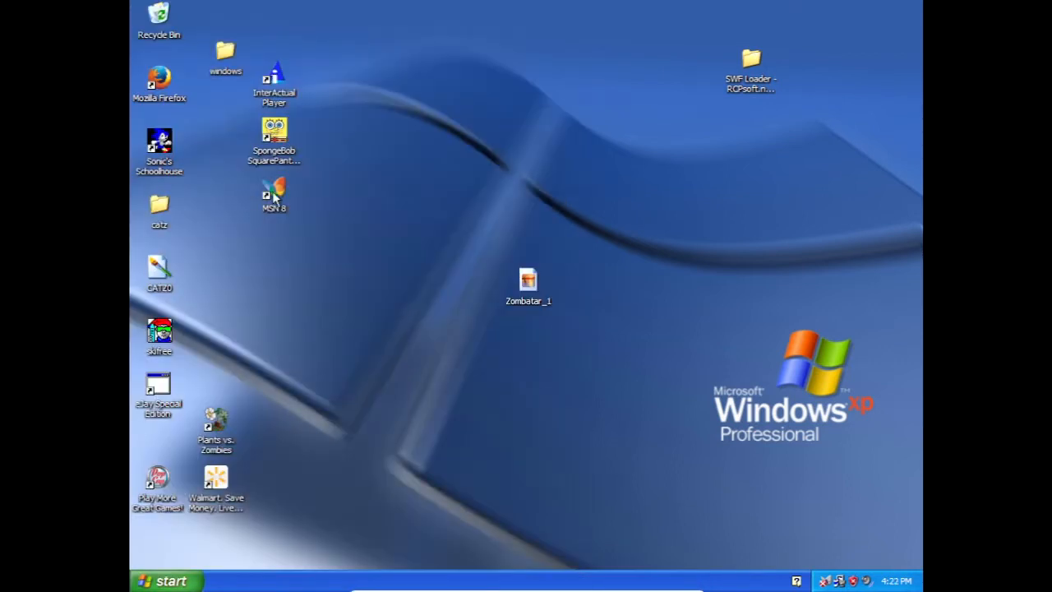
{"action": "mouse_move", "coordinate": [274, 193]}
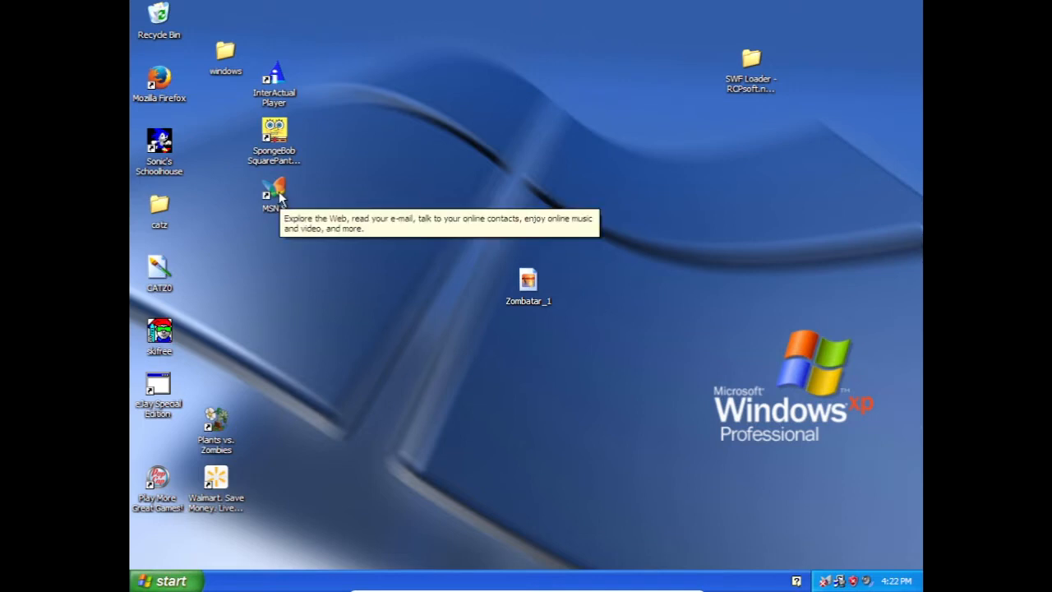
{"action": "mouse_move", "coordinate": [221, 31]}
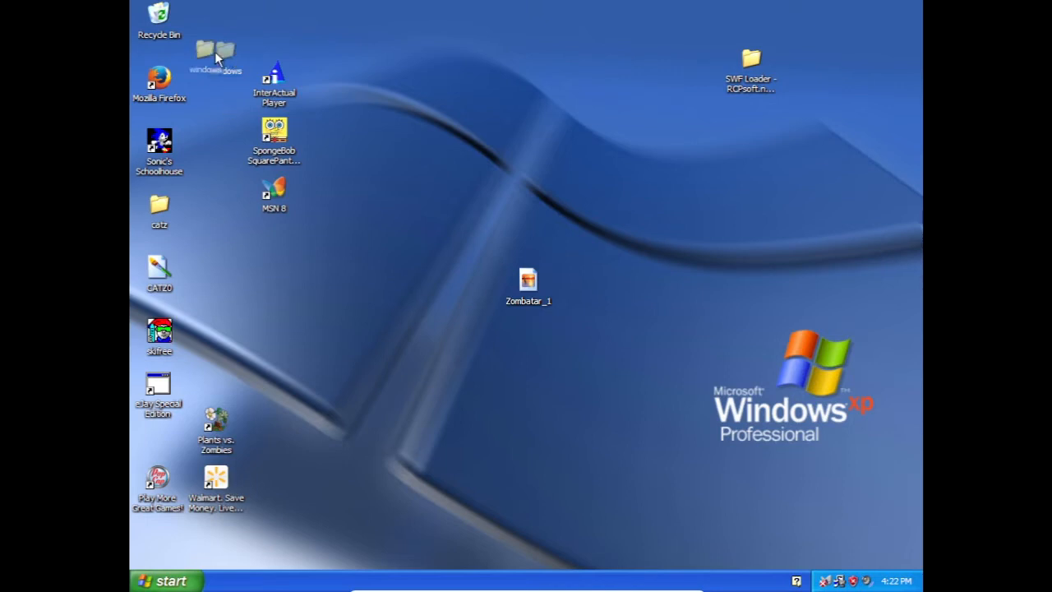
- Drag the 'windows' folder icon to the top row beside Recycle Bin
{"action": "left_click_drag", "start_coordinate": [216, 58], "coordinate": [210, 23]}
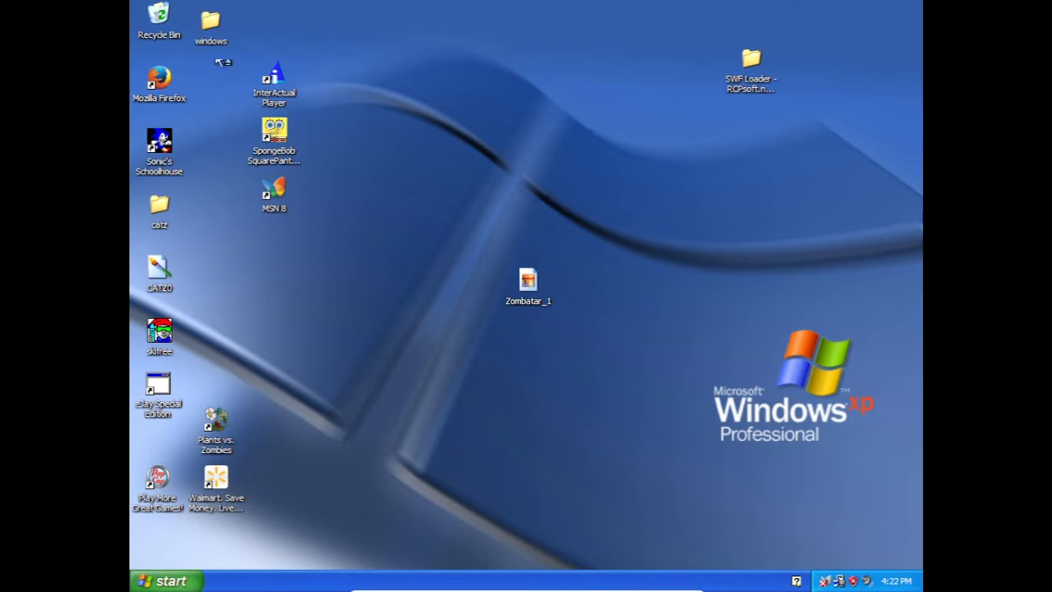
{"action": "mouse_move", "coordinate": [216, 126]}
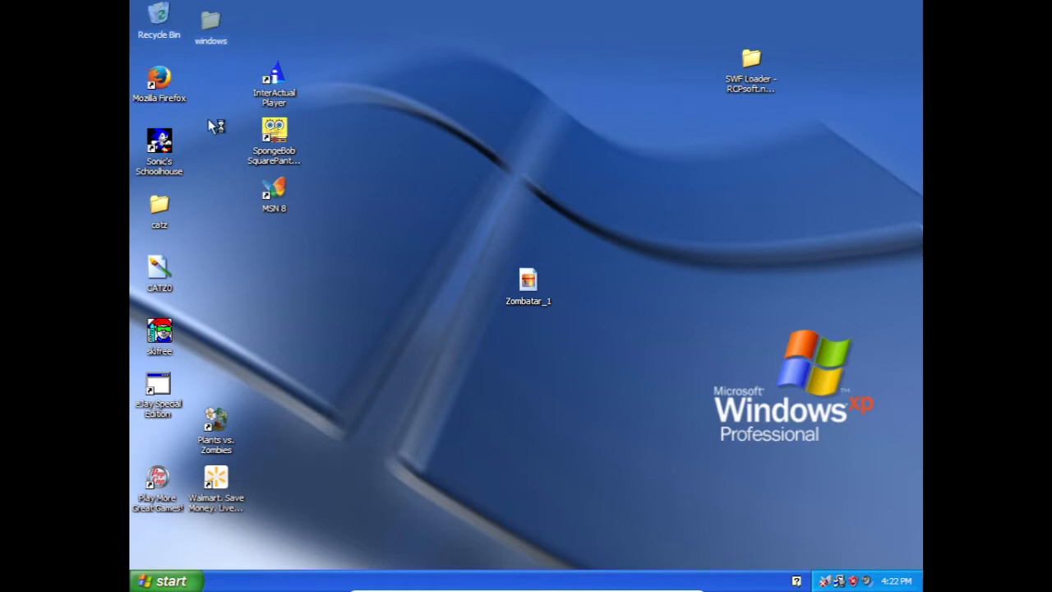
{"action": "mouse_move", "coordinate": [275, 191]}
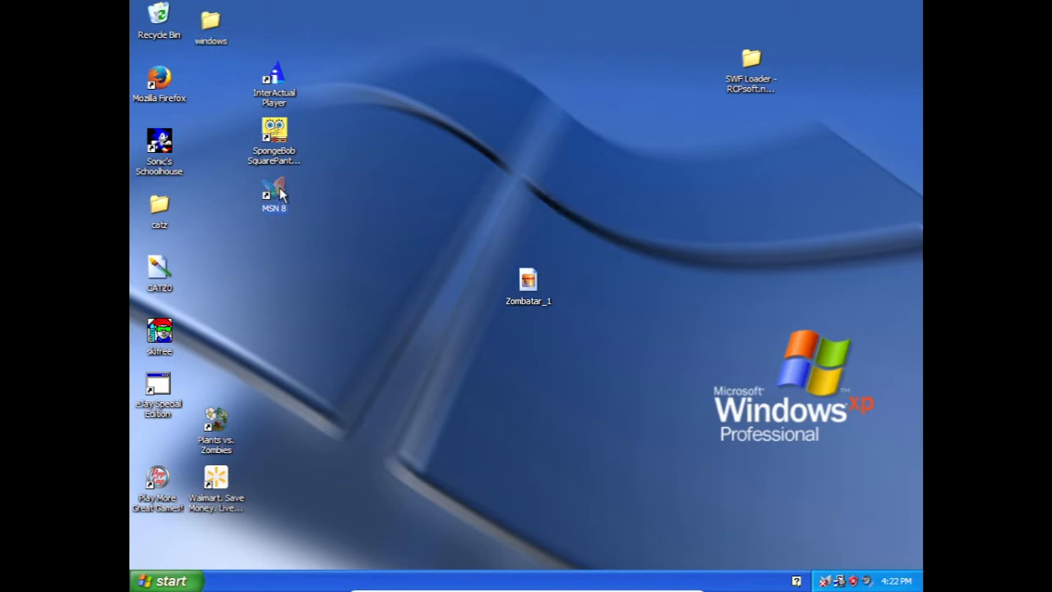
{"action": "mouse_move", "coordinate": [303, 210]}
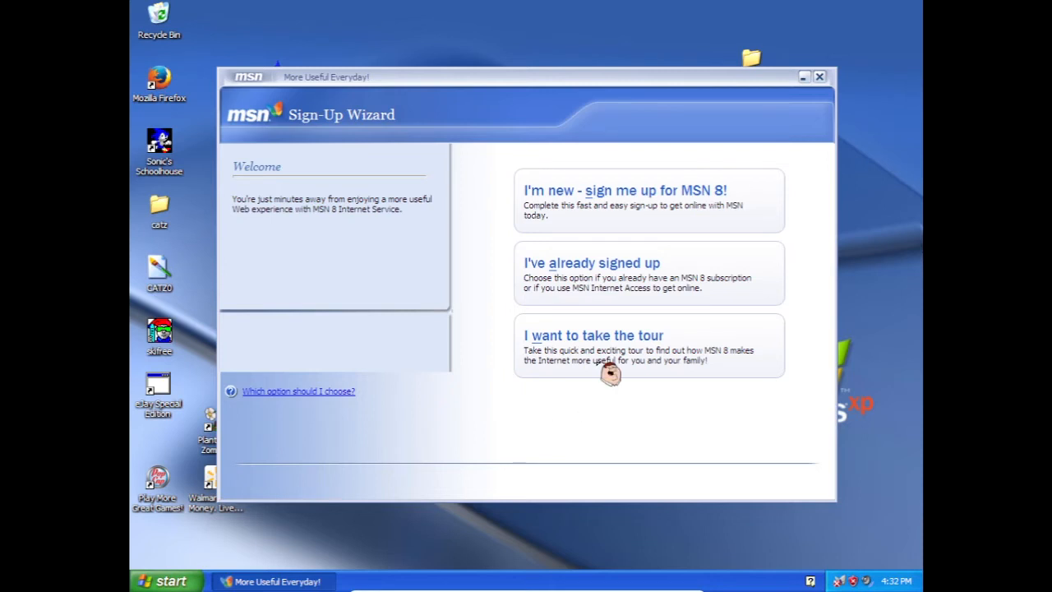
{"action": "mouse_move", "coordinate": [470, 411]}
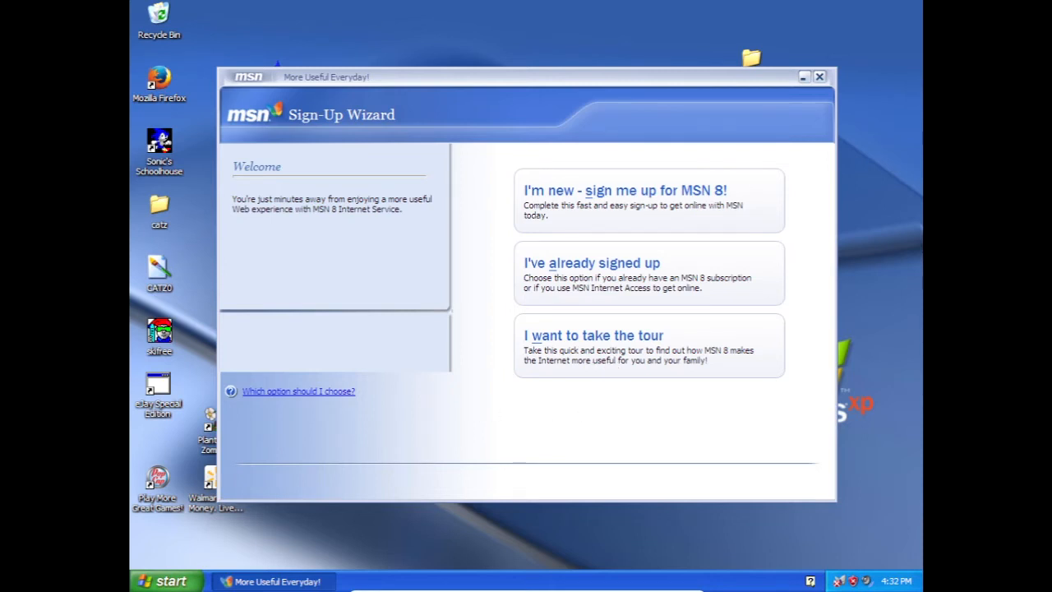
{"action": "mouse_move", "coordinate": [679, 368]}
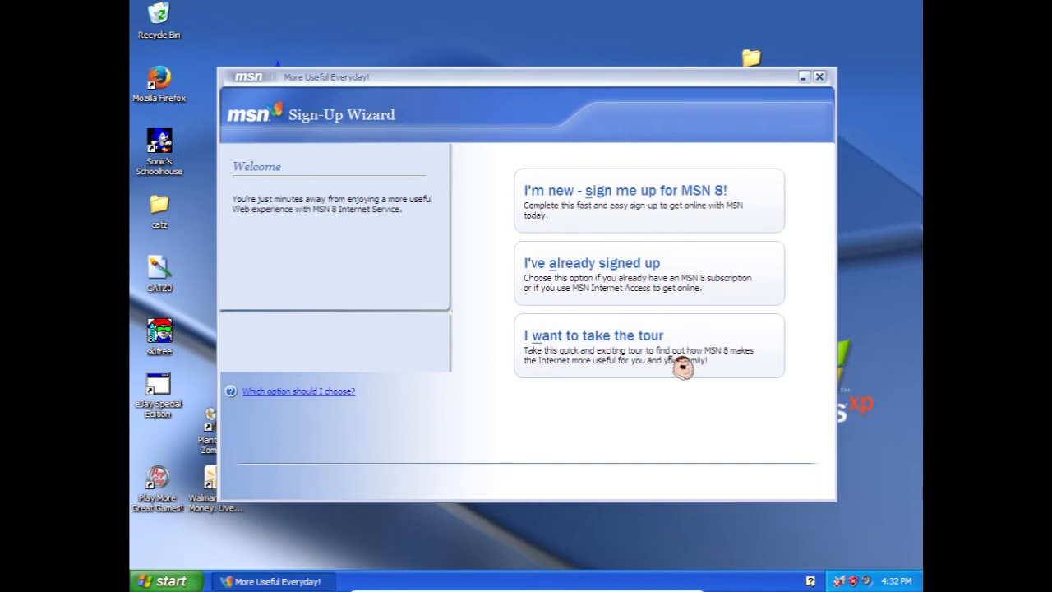
{"action": "mouse_move", "coordinate": [649, 368]}
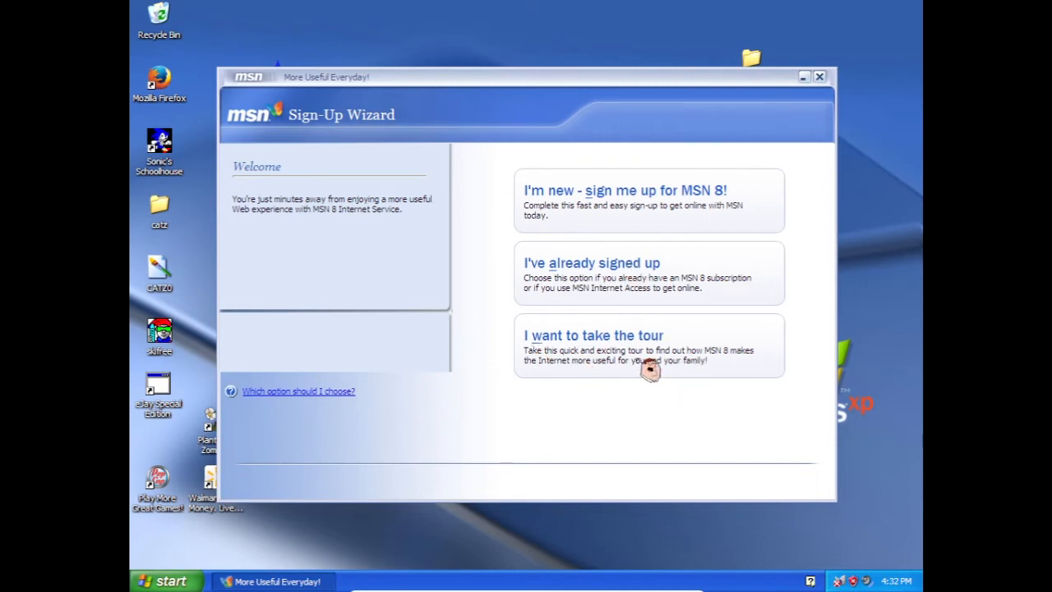
{"action": "mouse_move", "coordinate": [419, 220]}
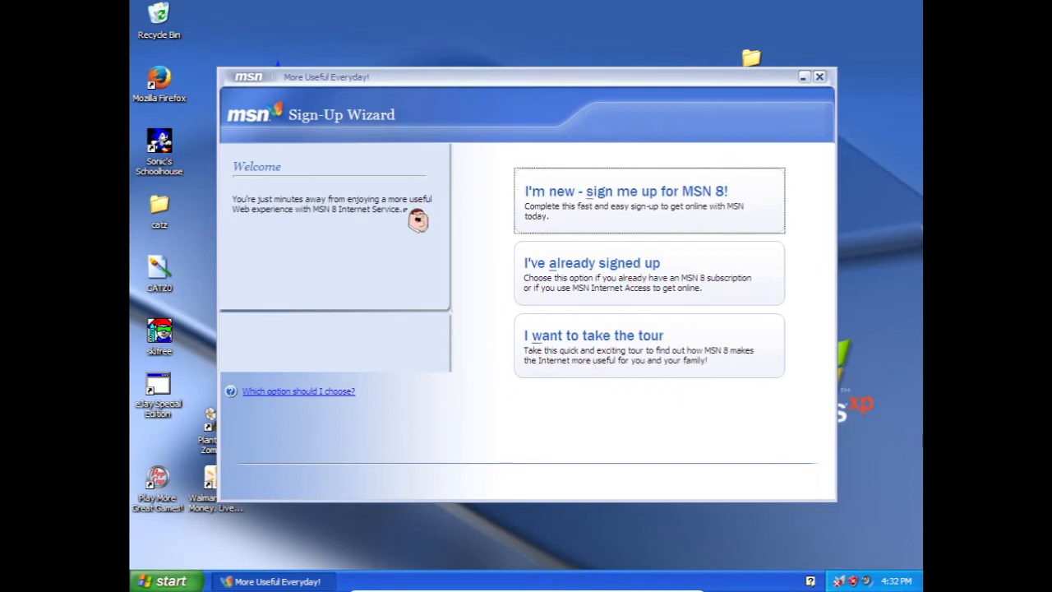
- Choose 'I'm new - sign me up for MSN 8!' in the Sign-Up Wizard
{"action": "left_click", "coordinate": [648, 200]}
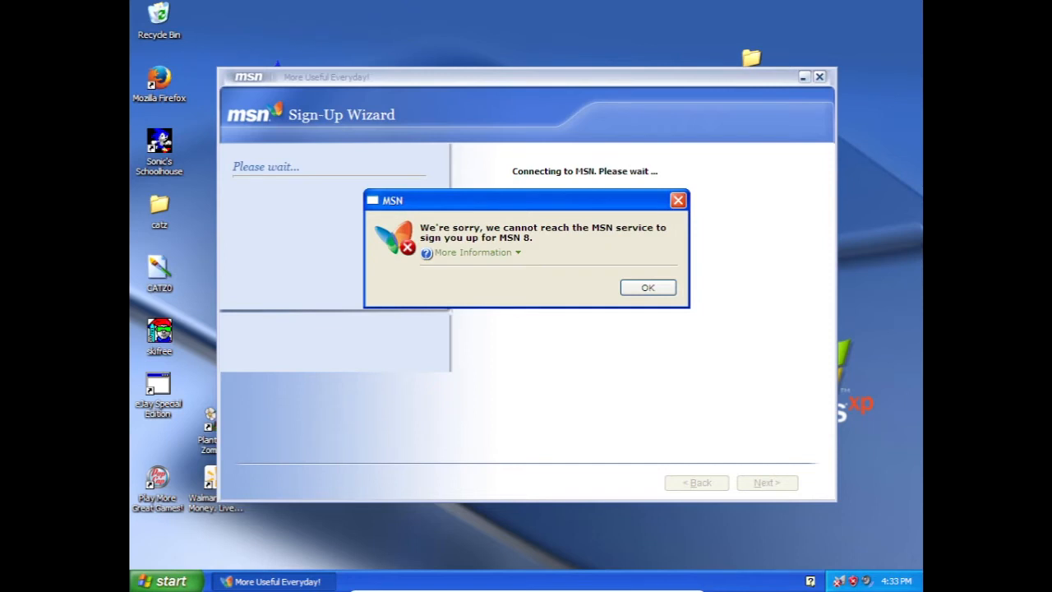
- Dismiss the cannot-reach-MSN error and the no-account notice
{"action": "left_click", "coordinate": [647, 287]}
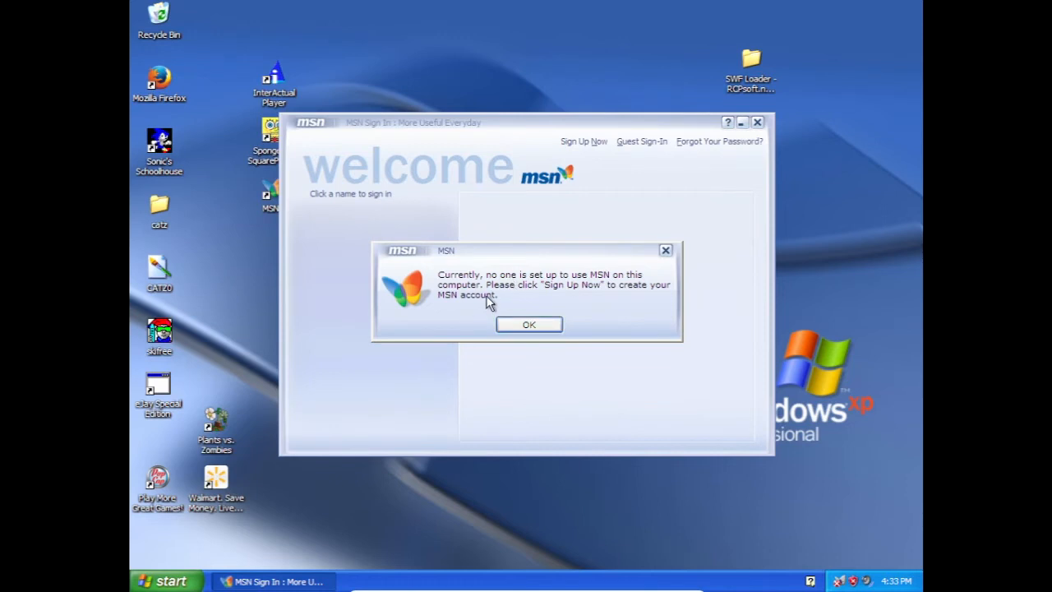
{"action": "left_click", "coordinate": [529, 324]}
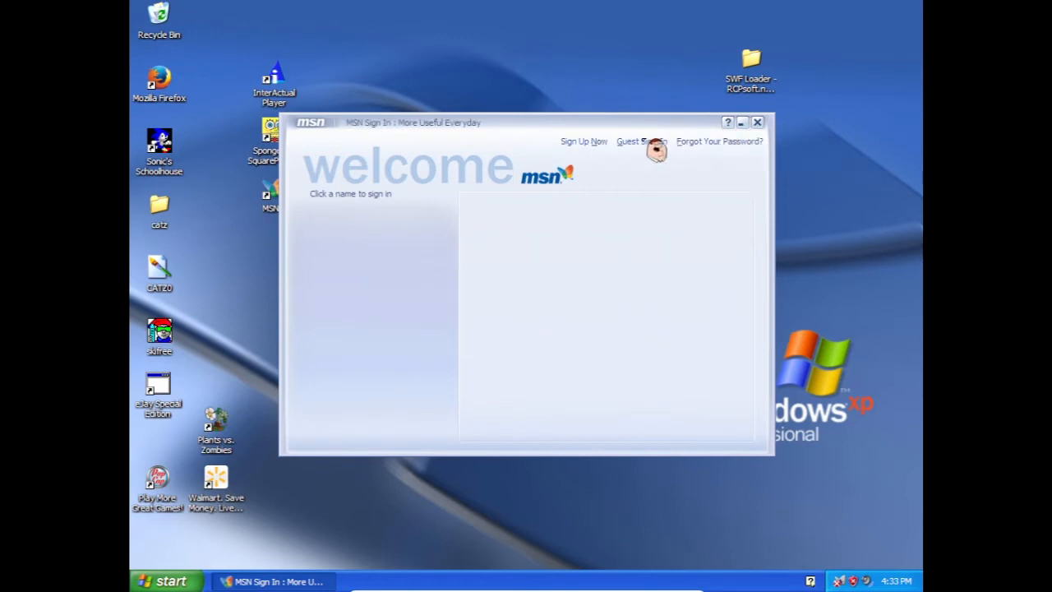
{"action": "mouse_move", "coordinate": [627, 212]}
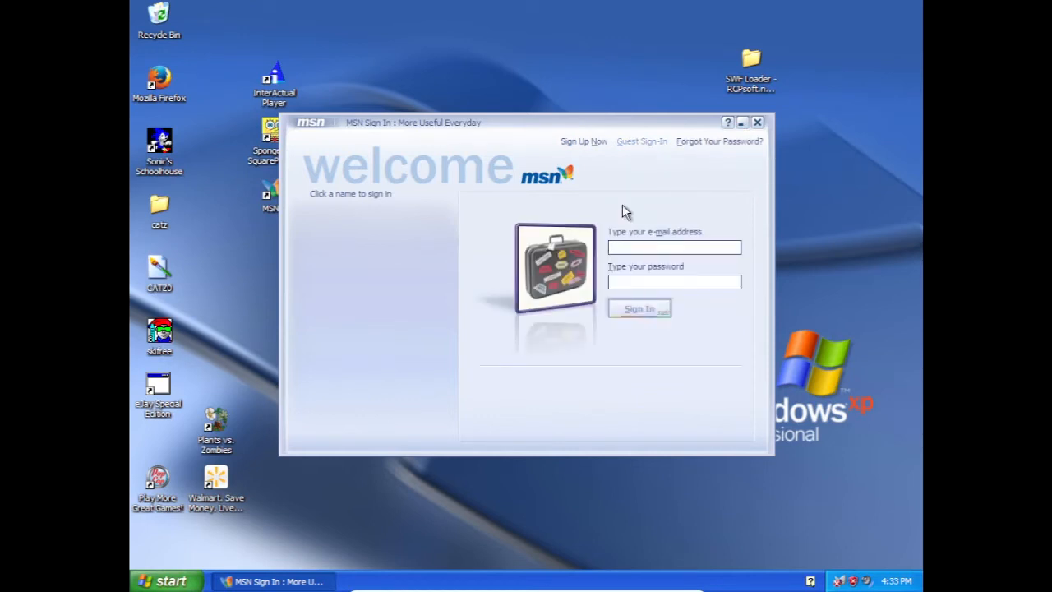
- Sign in with an existing e-mail and dismiss the unsupported-account warning
{"action": "left_click", "coordinate": [674, 246]}
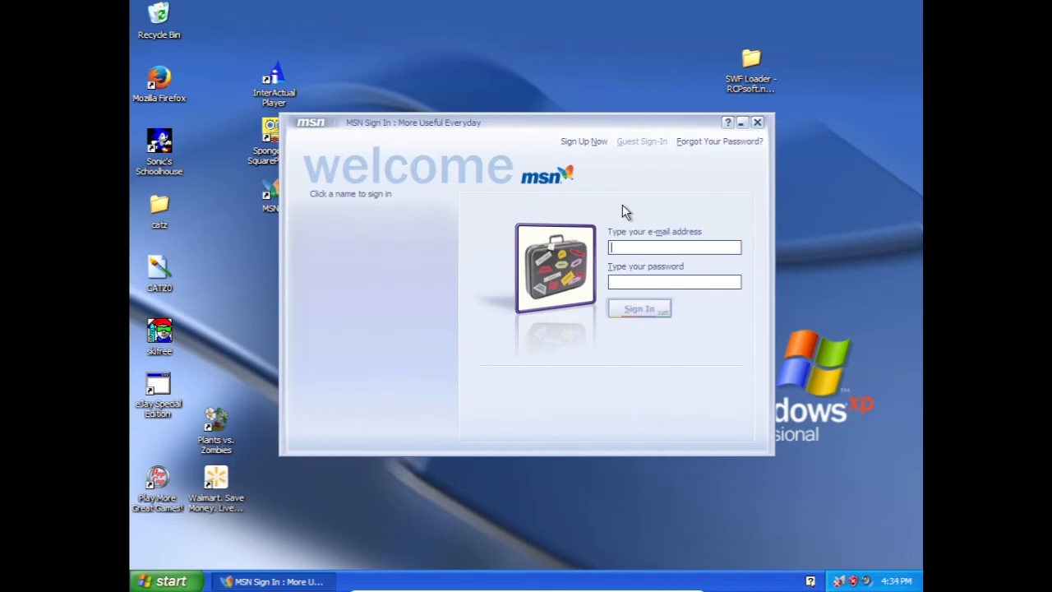
{"action": "left_click", "coordinate": [640, 308]}
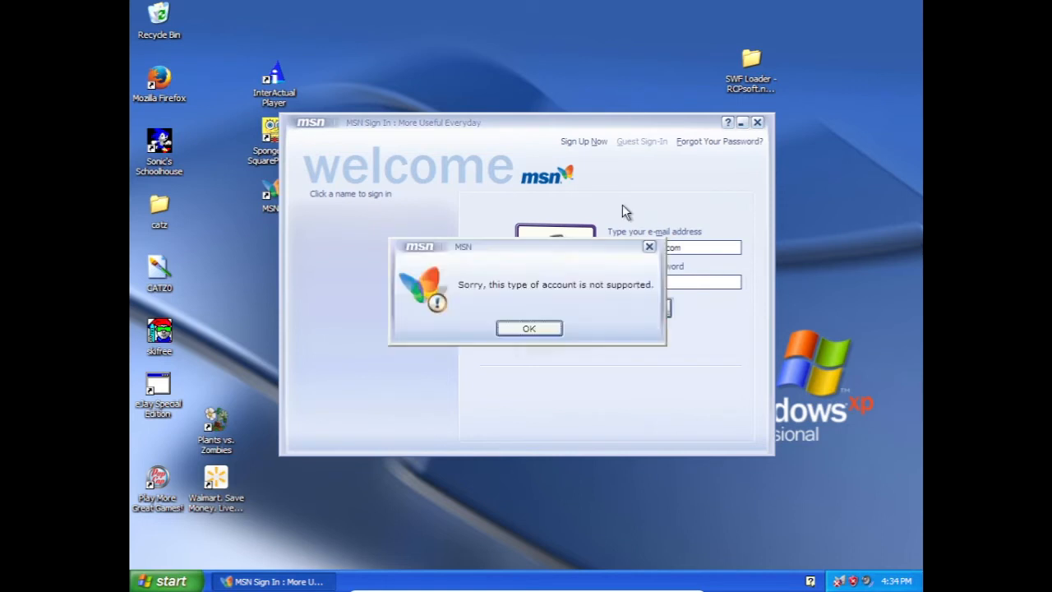
{"action": "left_click", "coordinate": [528, 327]}
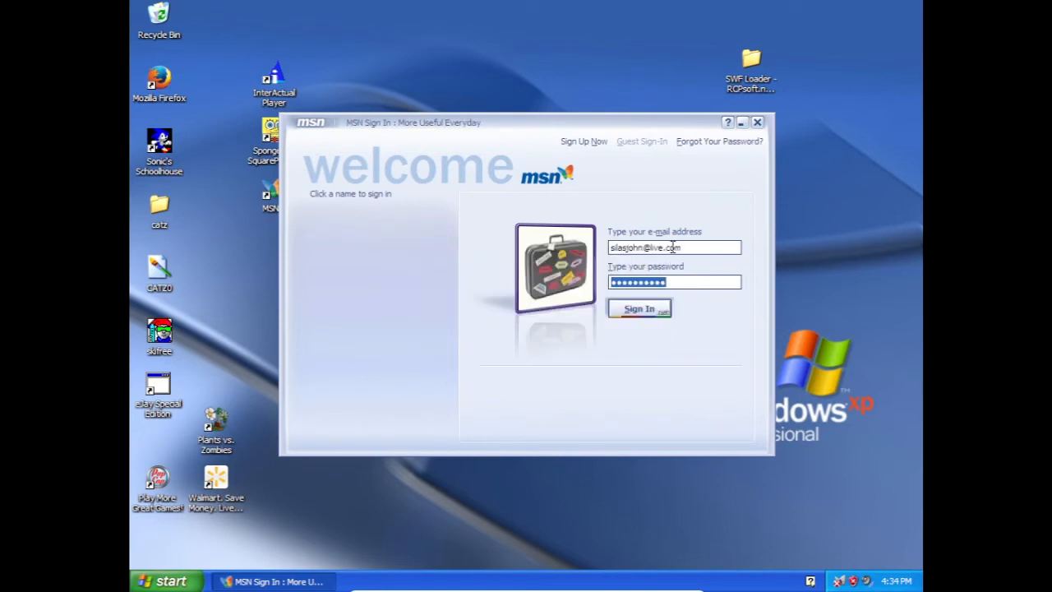
{"action": "left_click", "coordinate": [639, 308]}
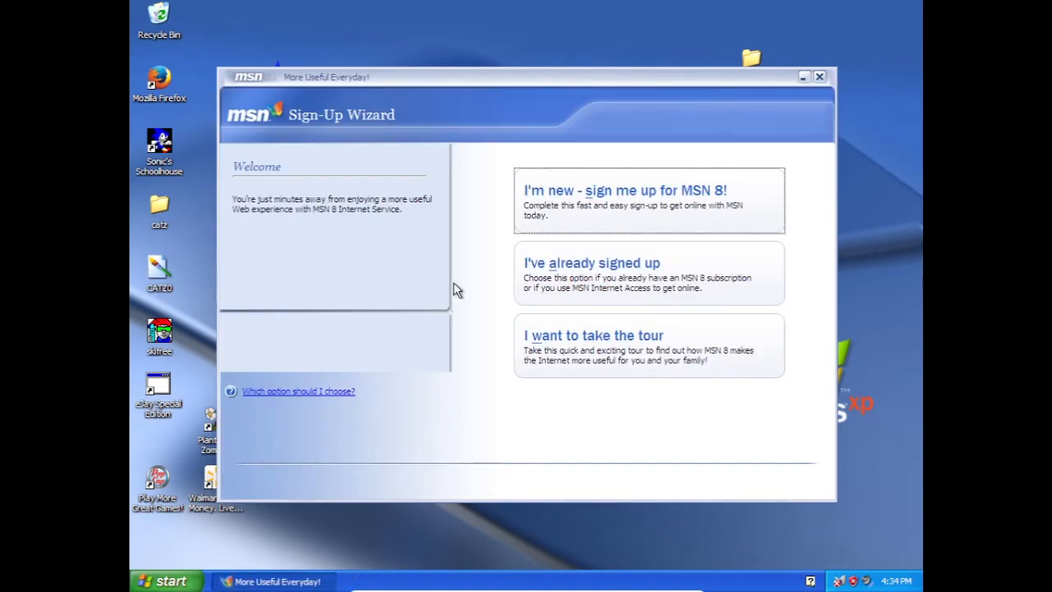
{"action": "mouse_move", "coordinate": [649, 374]}
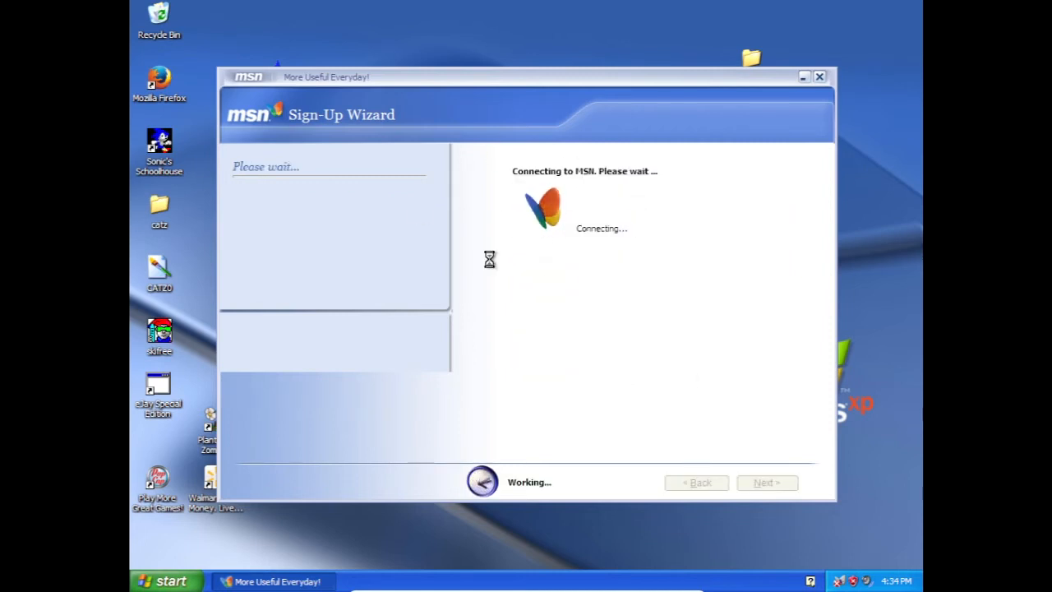
{"action": "mouse_move", "coordinate": [558, 272]}
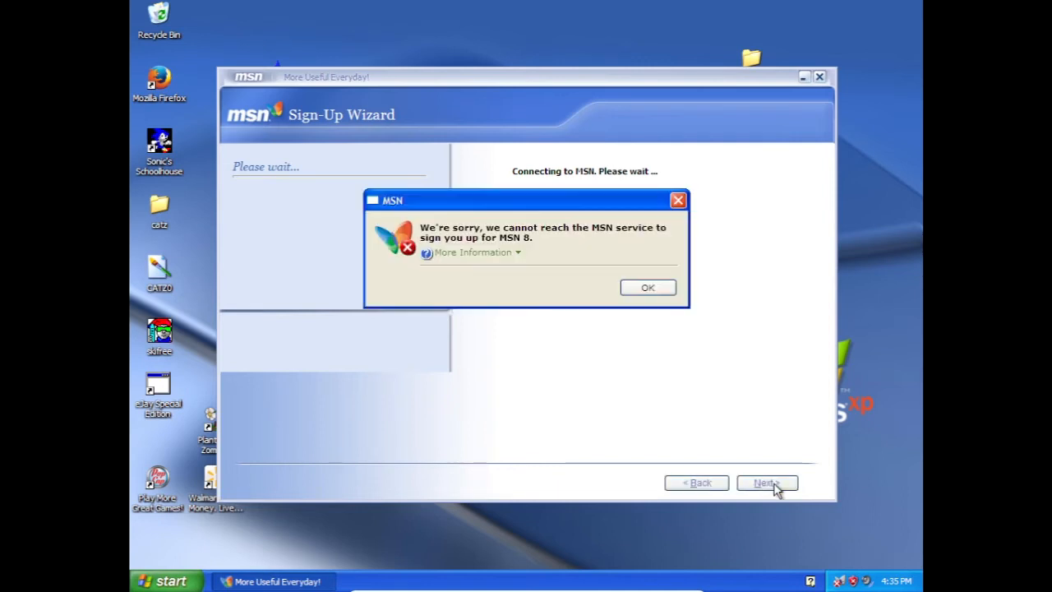
- Expand More Information on the connection error, then dismiss it
{"action": "left_click", "coordinate": [471, 251]}
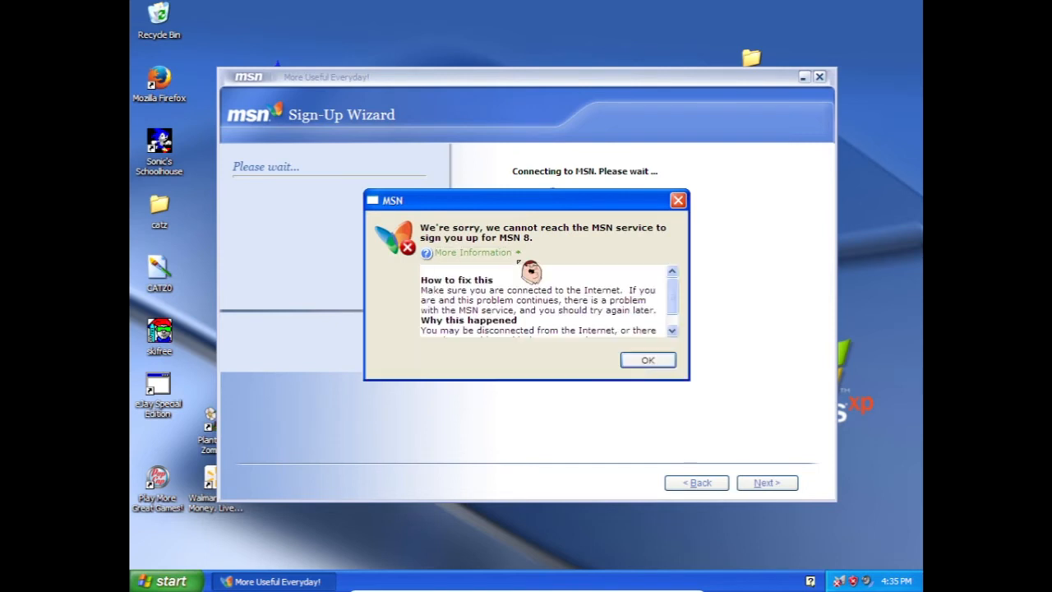
{"action": "left_click", "coordinate": [647, 360]}
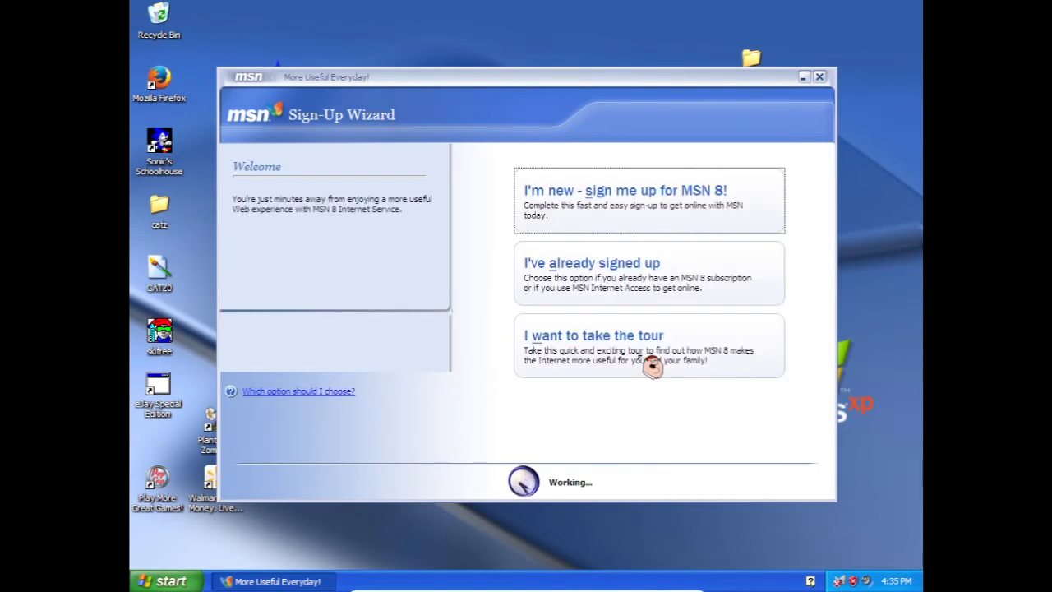
{"action": "mouse_move", "coordinate": [840, 579]}
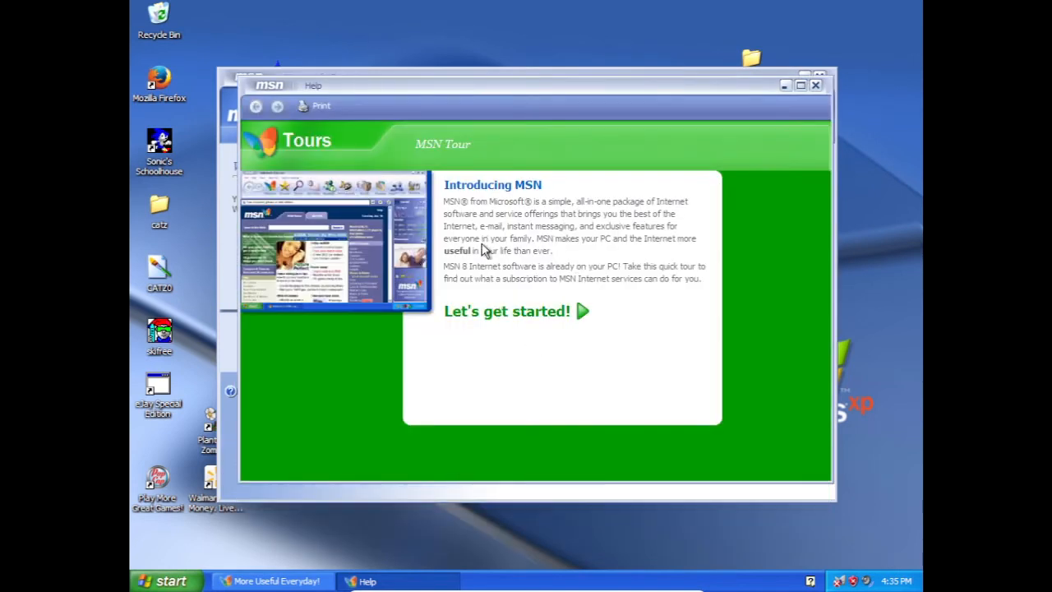
{"action": "mouse_move", "coordinate": [312, 193]}
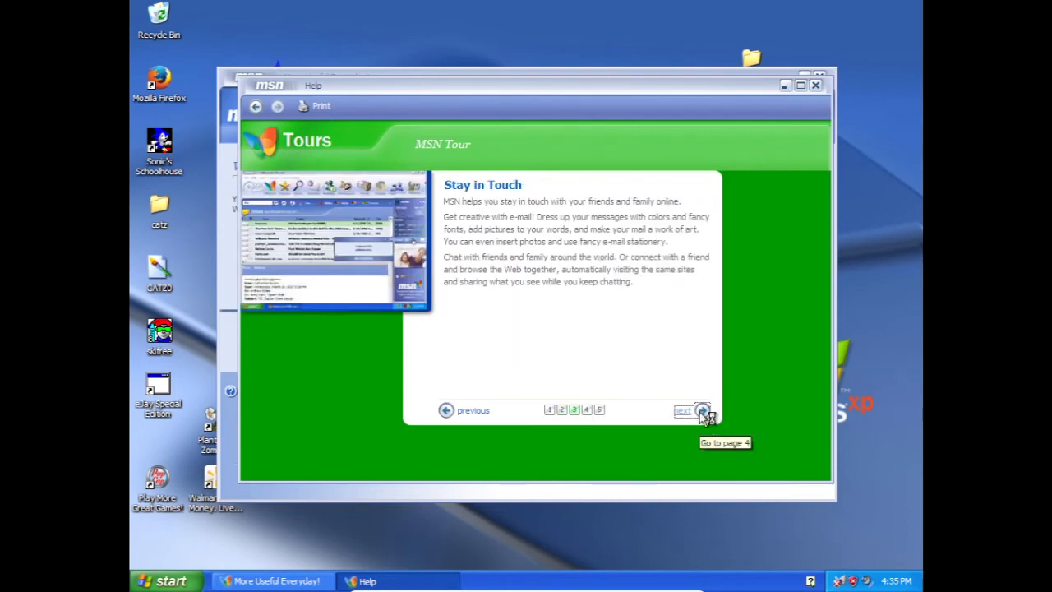
- Advance the MSN Tour to page 4 and its final Fast and Reliable page
{"action": "left_click", "coordinate": [701, 410]}
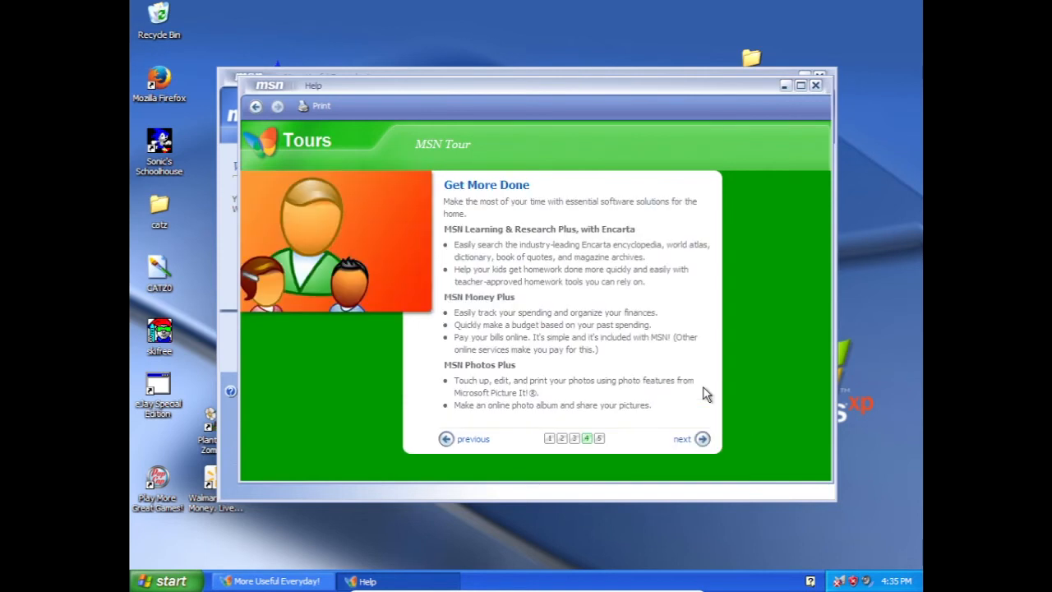
{"action": "left_click", "coordinate": [701, 438]}
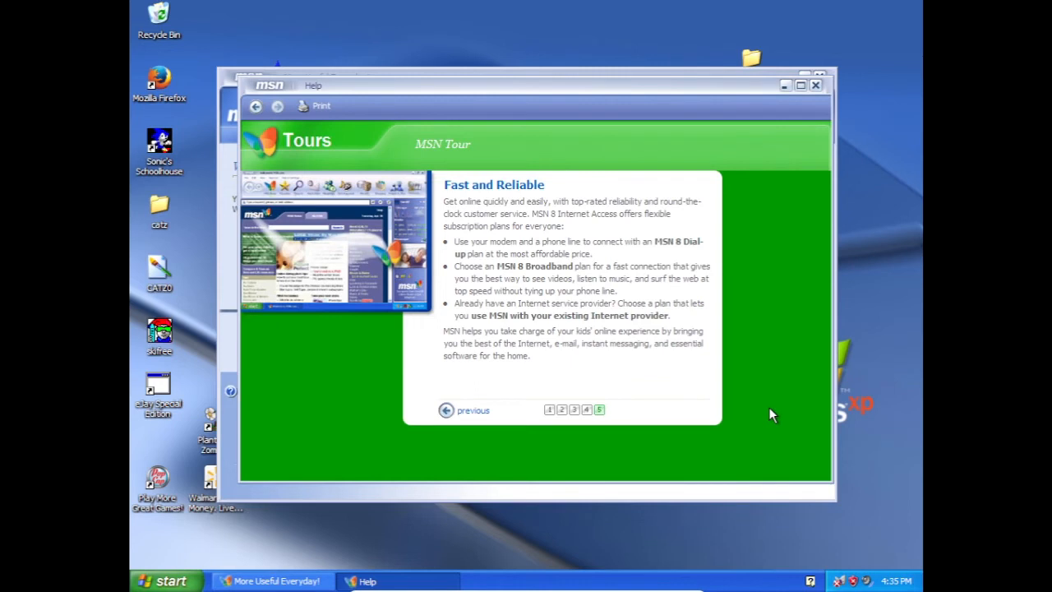
{"action": "mouse_move", "coordinate": [822, 100]}
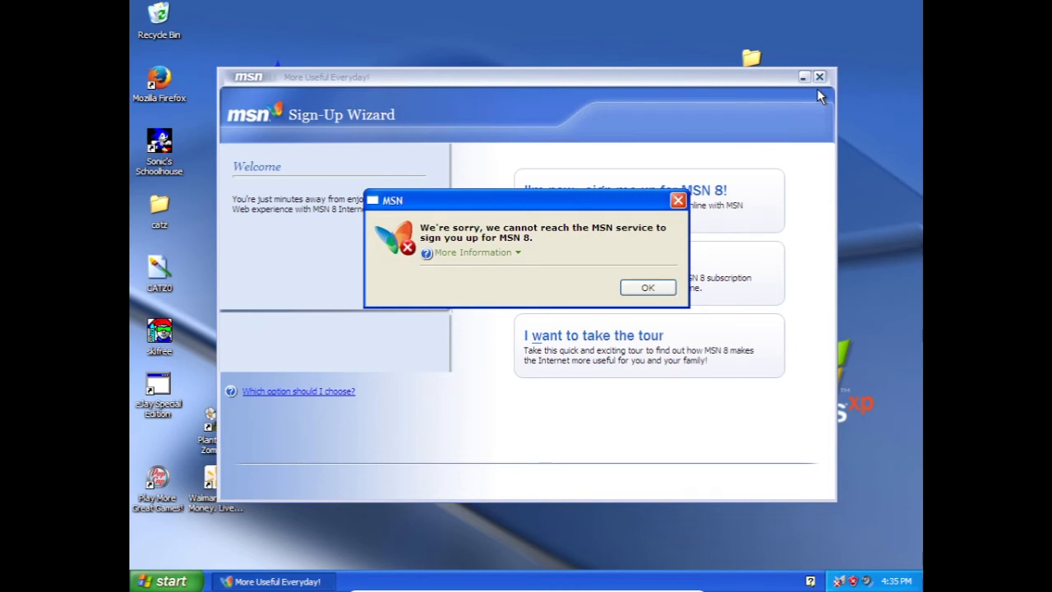
- Dismiss the sign-up error and close the MSN 8 Sign In window
{"action": "left_click", "coordinate": [648, 287]}
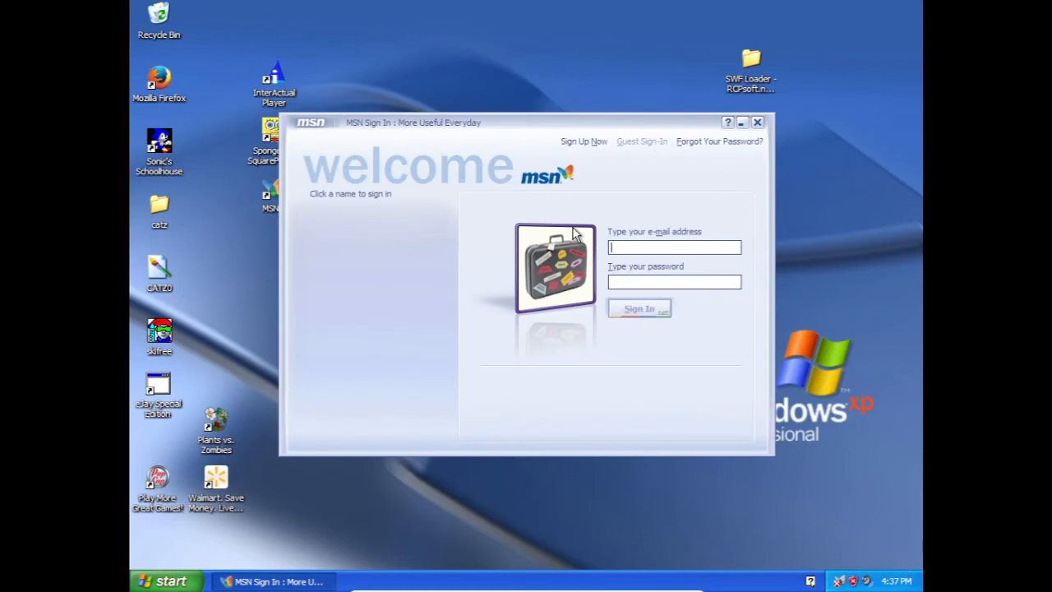
{"action": "mouse_move", "coordinate": [757, 123]}
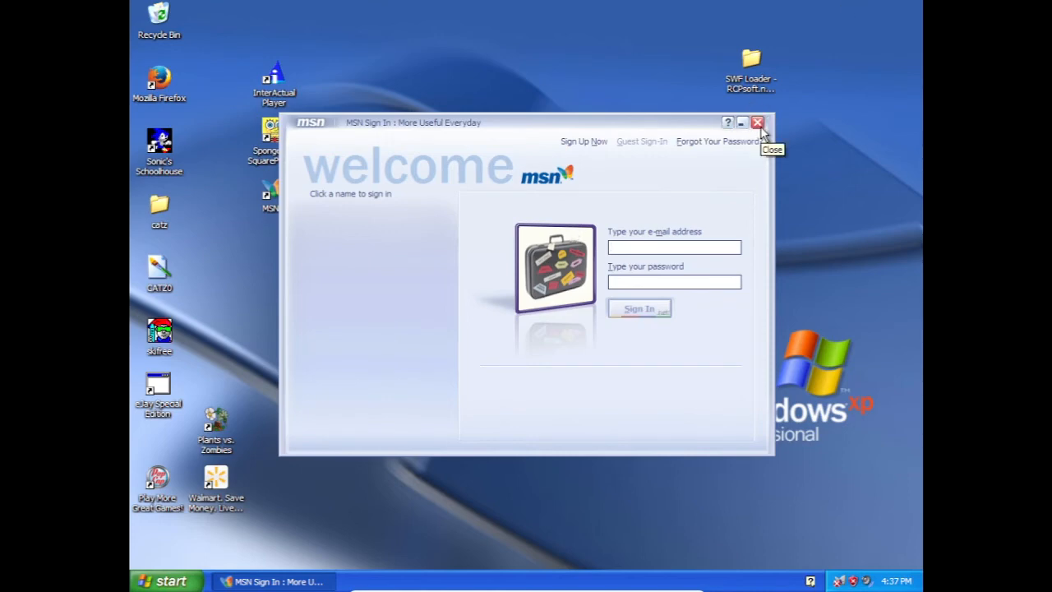
{"action": "mouse_move", "coordinate": [687, 179]}
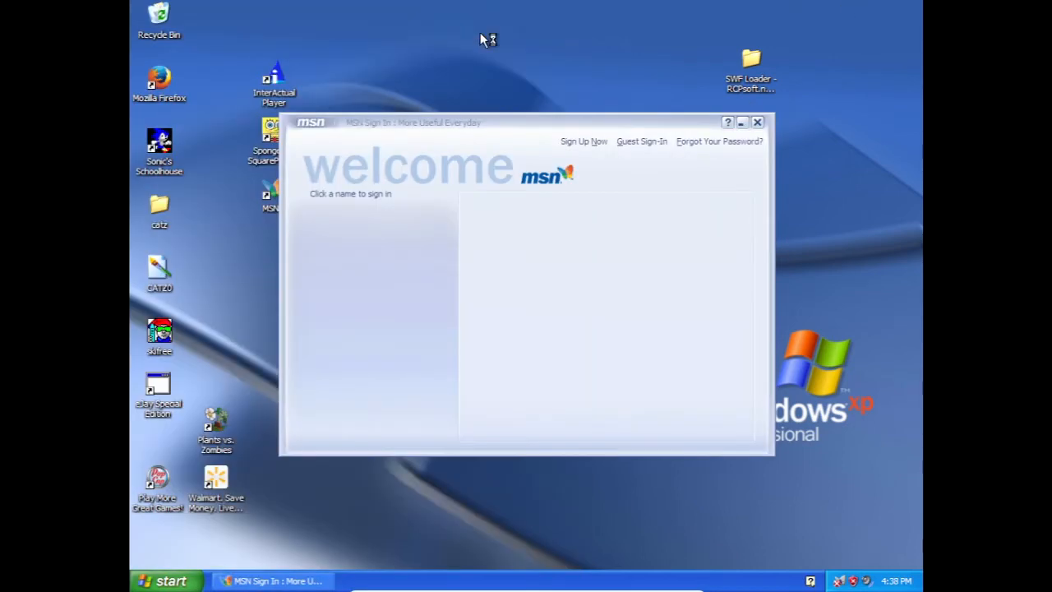
{"action": "mouse_move", "coordinate": [500, 20]}
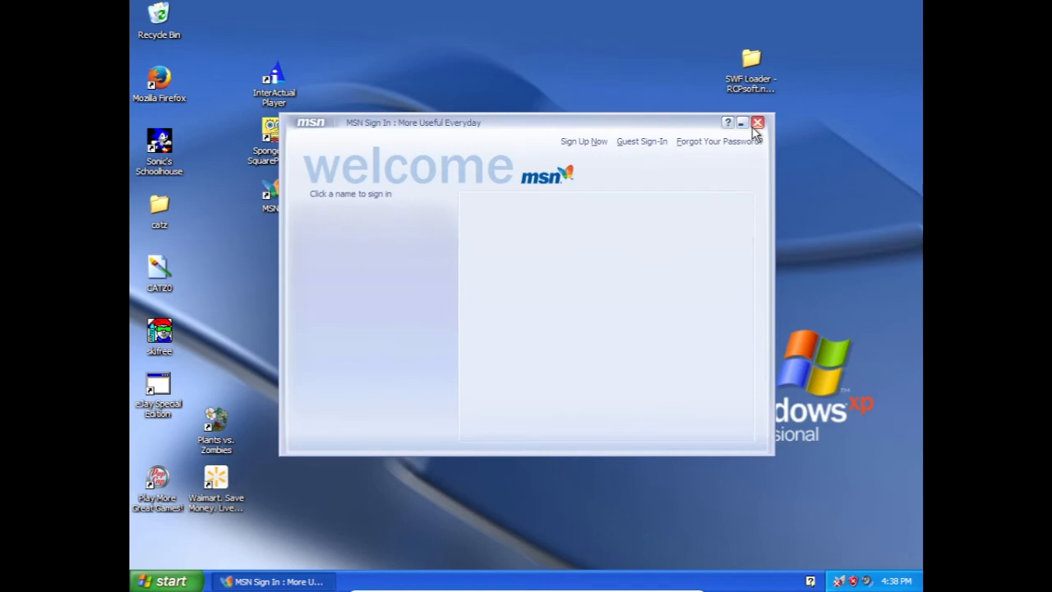
{"action": "left_click", "coordinate": [756, 122]}
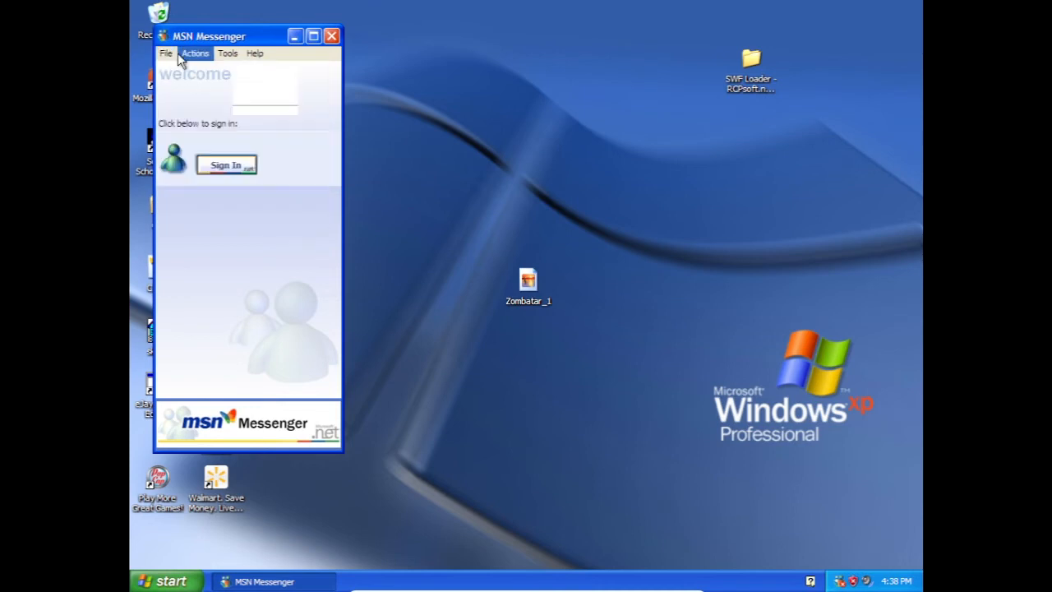
- Check Messenger's File menu, then open My Documents from the Start menu
{"action": "left_click", "coordinate": [165, 53]}
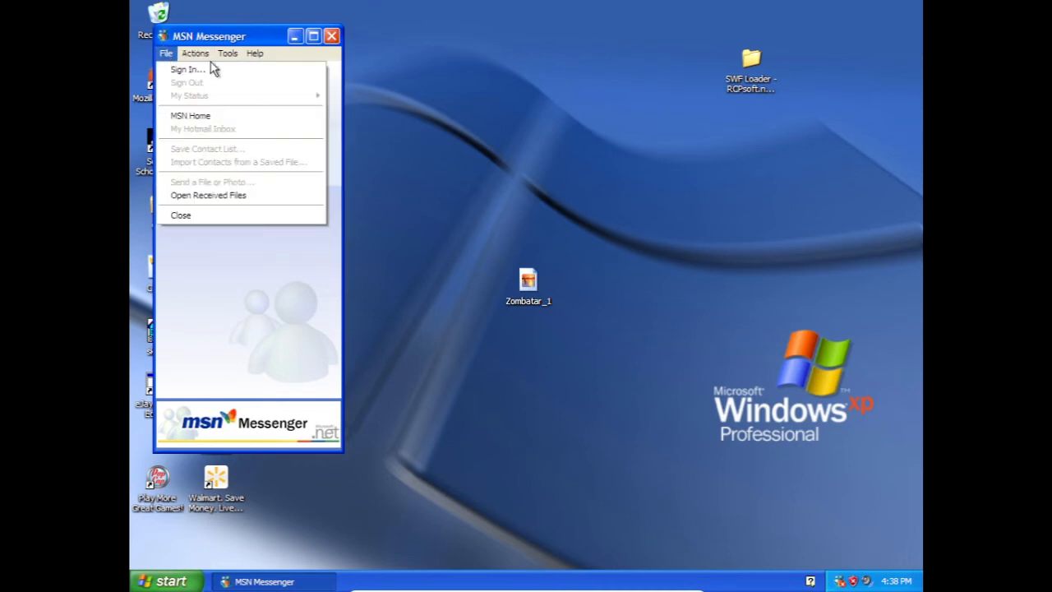
{"action": "left_click", "coordinate": [165, 581]}
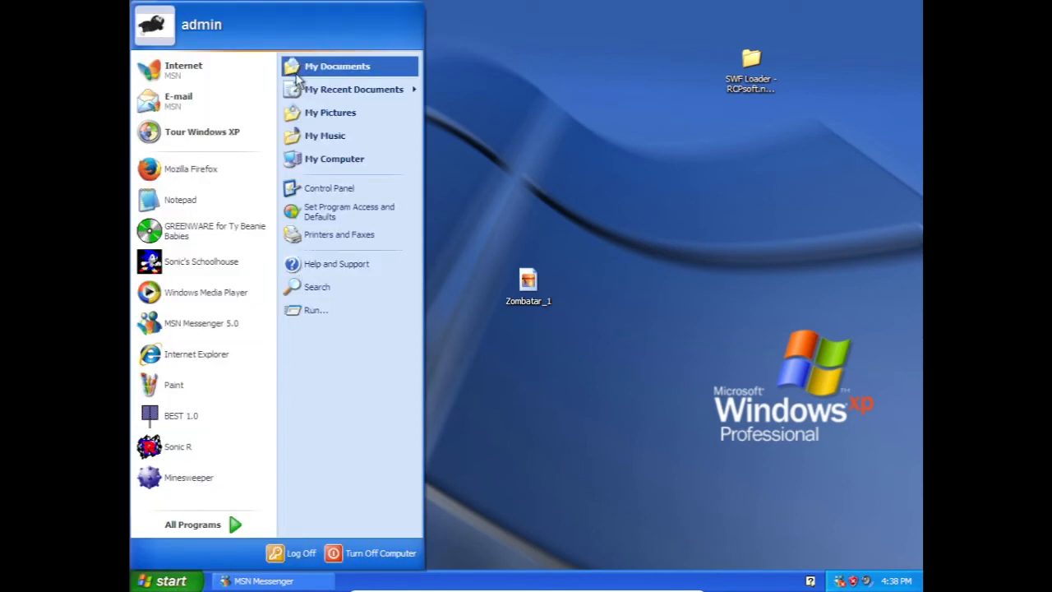
{"action": "left_click", "coordinate": [336, 66]}
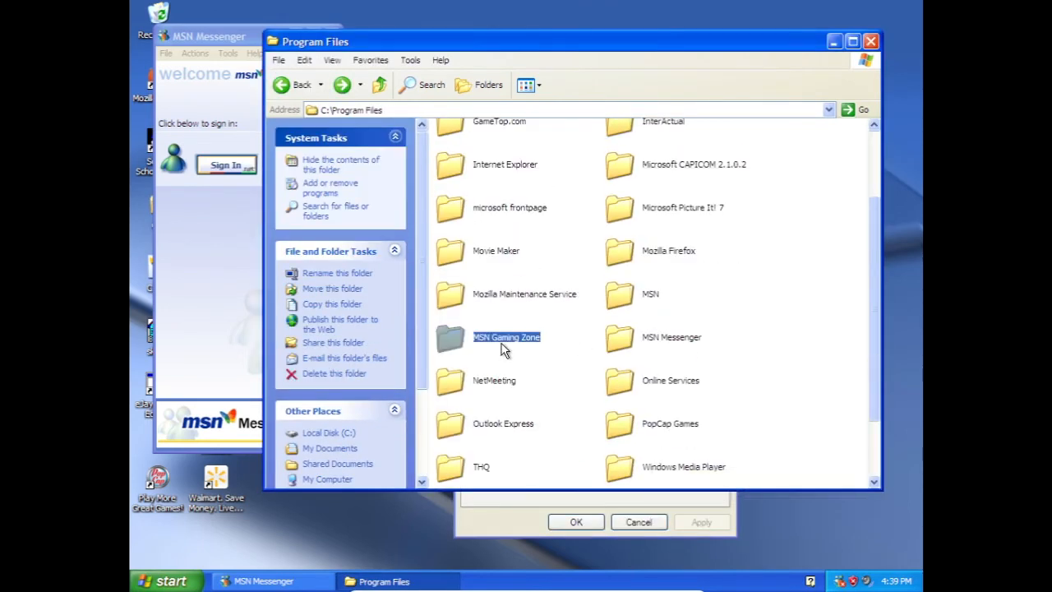
{"action": "mouse_move", "coordinate": [489, 347]}
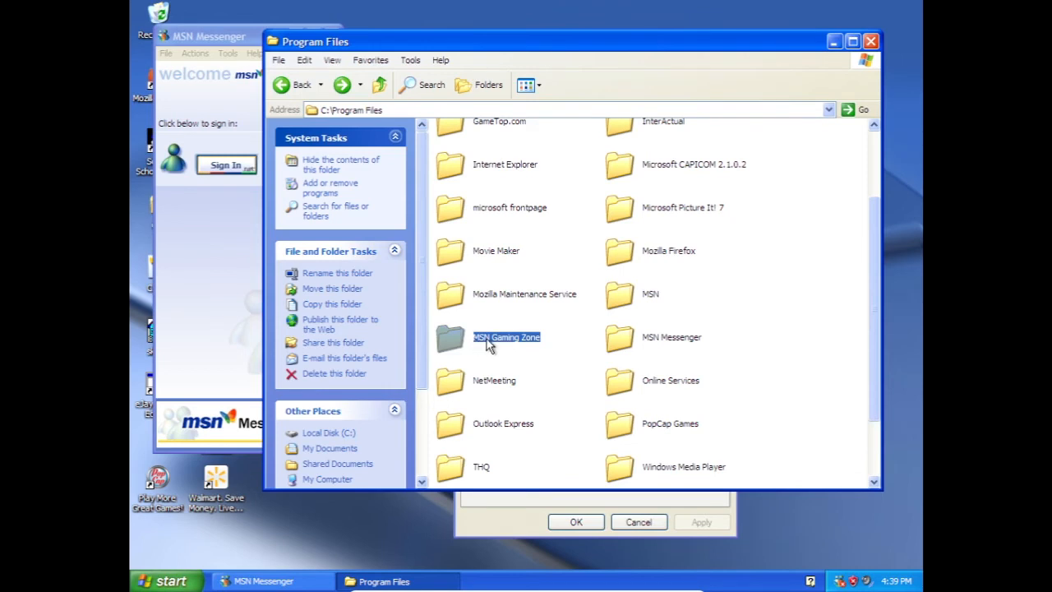
- Launch the bckgzm Backgammon game online from the MSN Gaming Zone folder, then quit connecting
{"action": "double_click", "coordinate": [507, 337]}
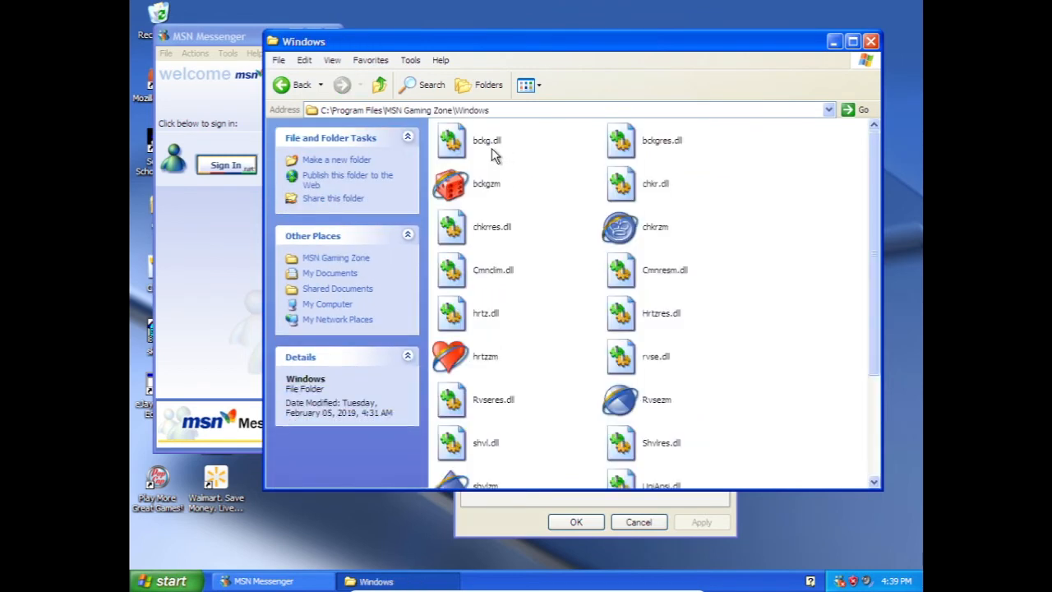
{"action": "scroll", "scroll_direction": "down", "scroll_amount": 3}
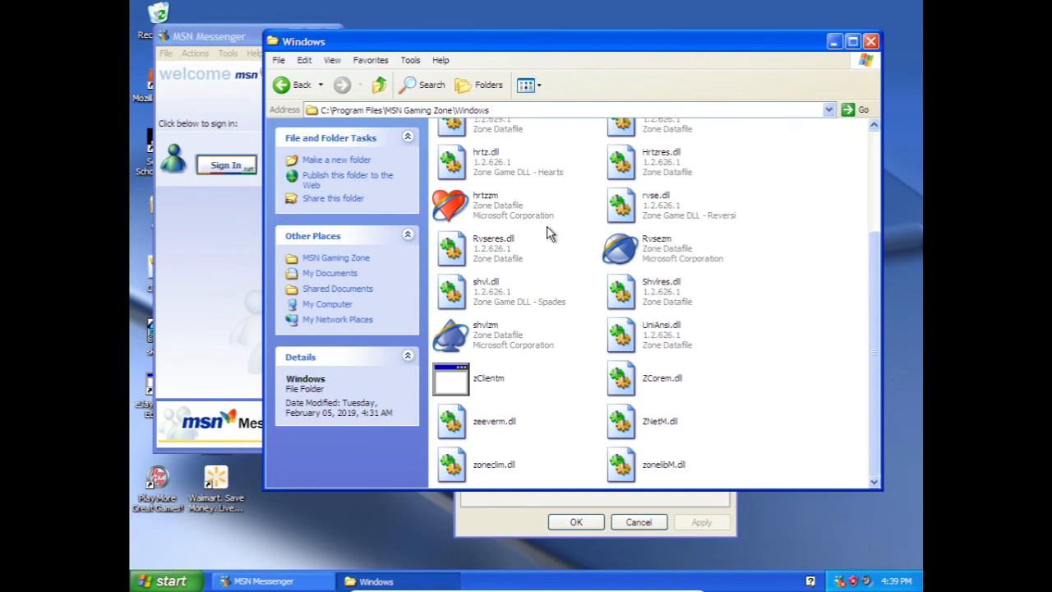
{"action": "scroll", "scroll_direction": "up", "scroll_amount": 3}
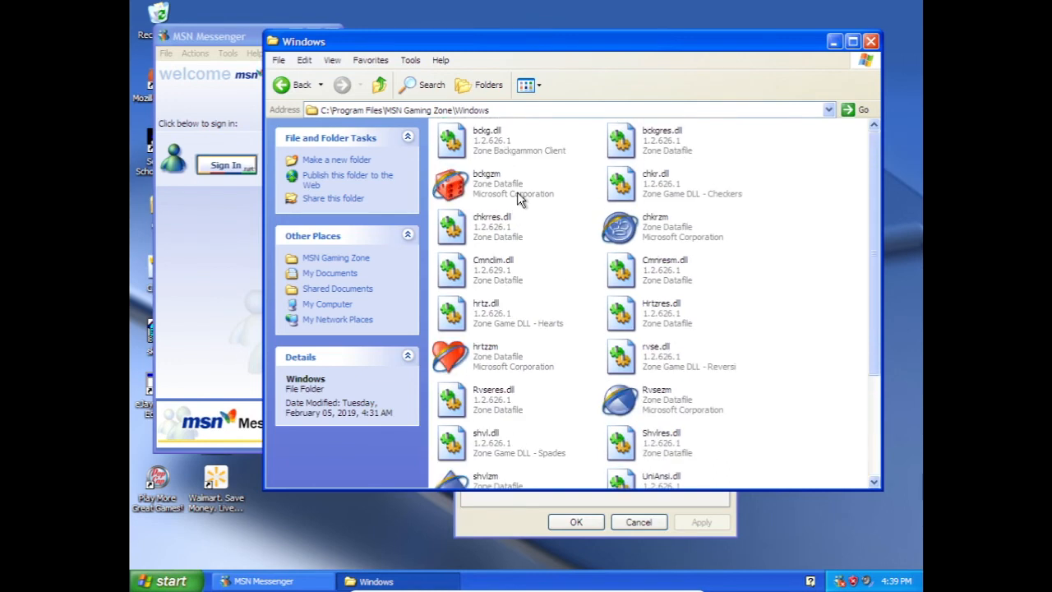
{"action": "left_click", "coordinate": [485, 184]}
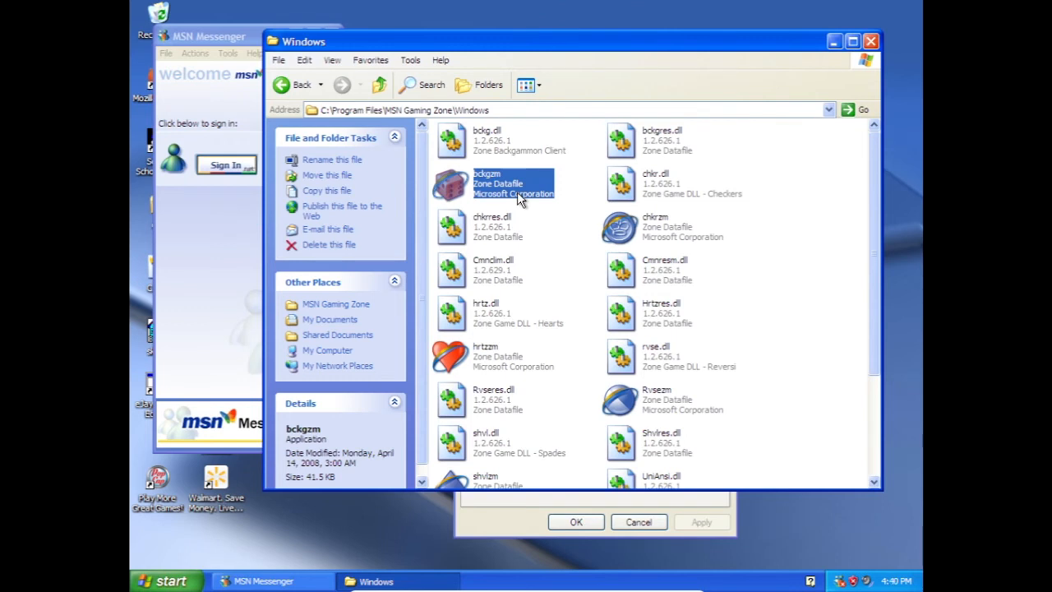
{"action": "double_click", "coordinate": [485, 184]}
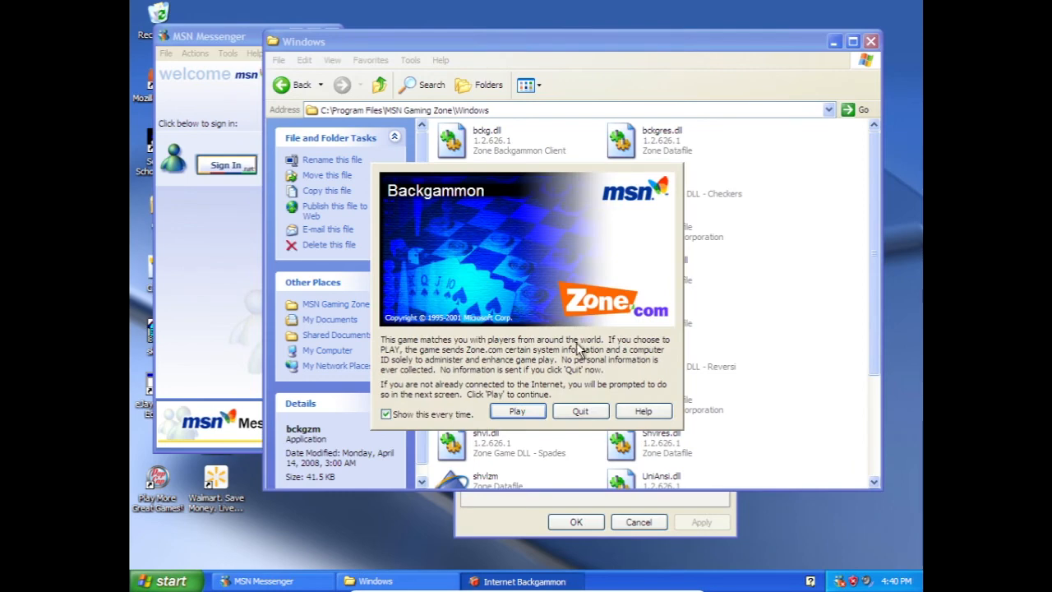
{"action": "mouse_move", "coordinate": [559, 448]}
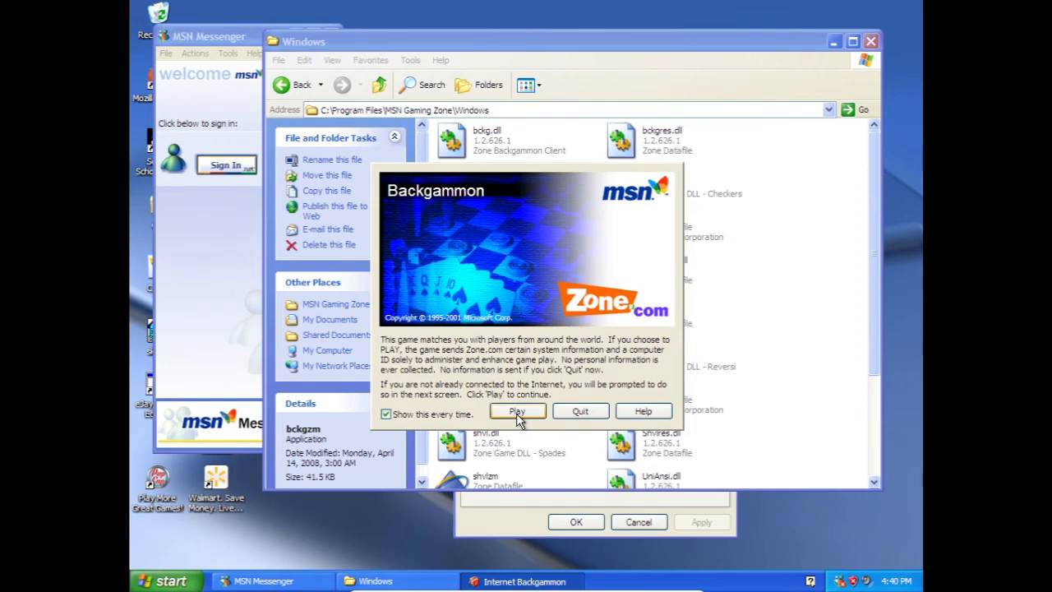
{"action": "left_click", "coordinate": [517, 411]}
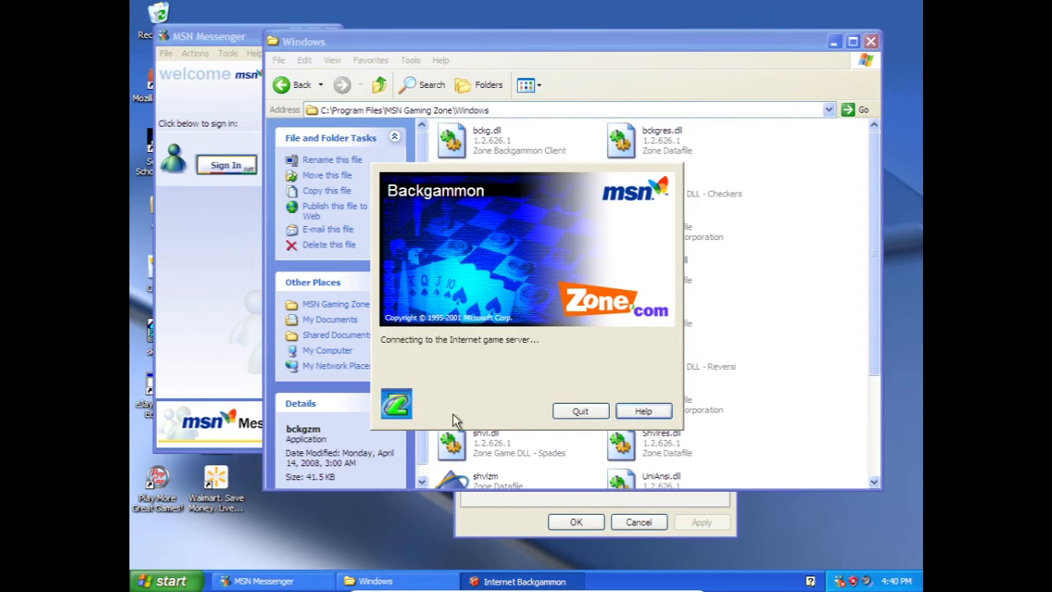
{"action": "left_click", "coordinate": [580, 411]}
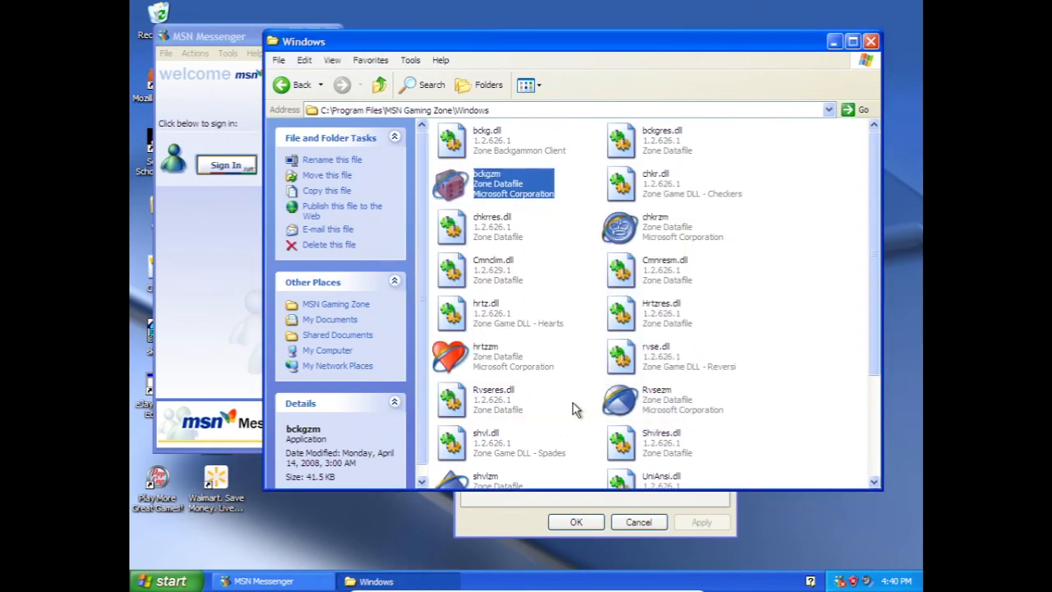
{"action": "mouse_move", "coordinate": [628, 233]}
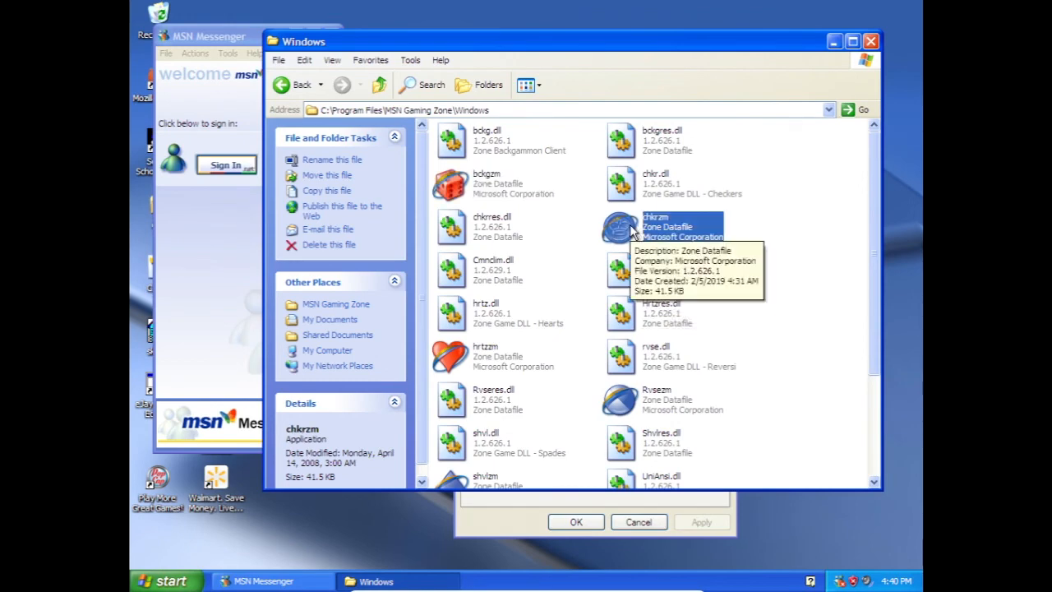
- Try playing Checkers (chrkzm) online and quit after the server fails to respond
{"action": "double_click", "coordinate": [620, 226]}
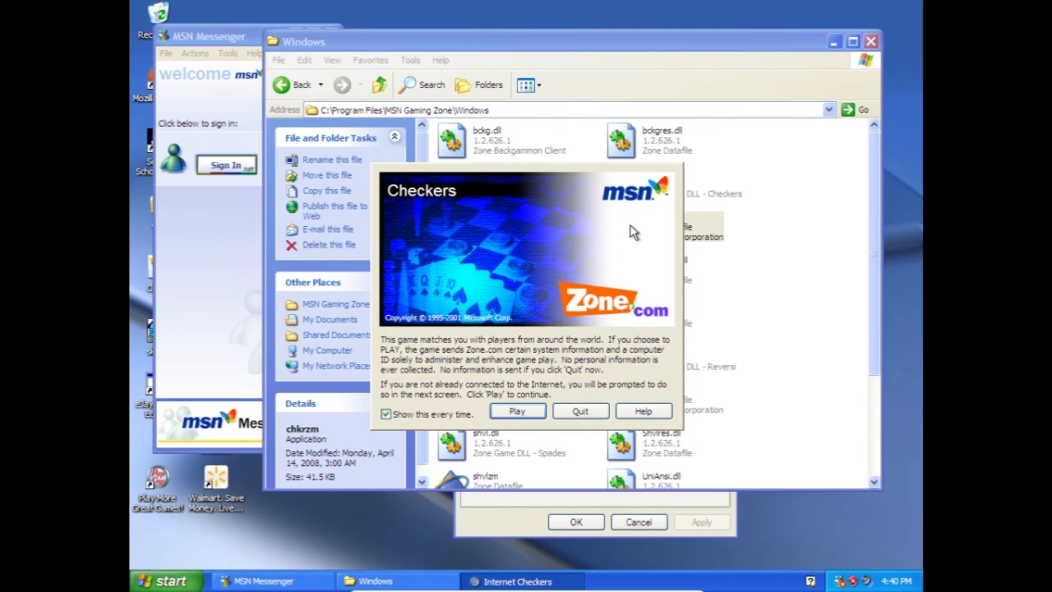
{"action": "left_click", "coordinate": [517, 411]}
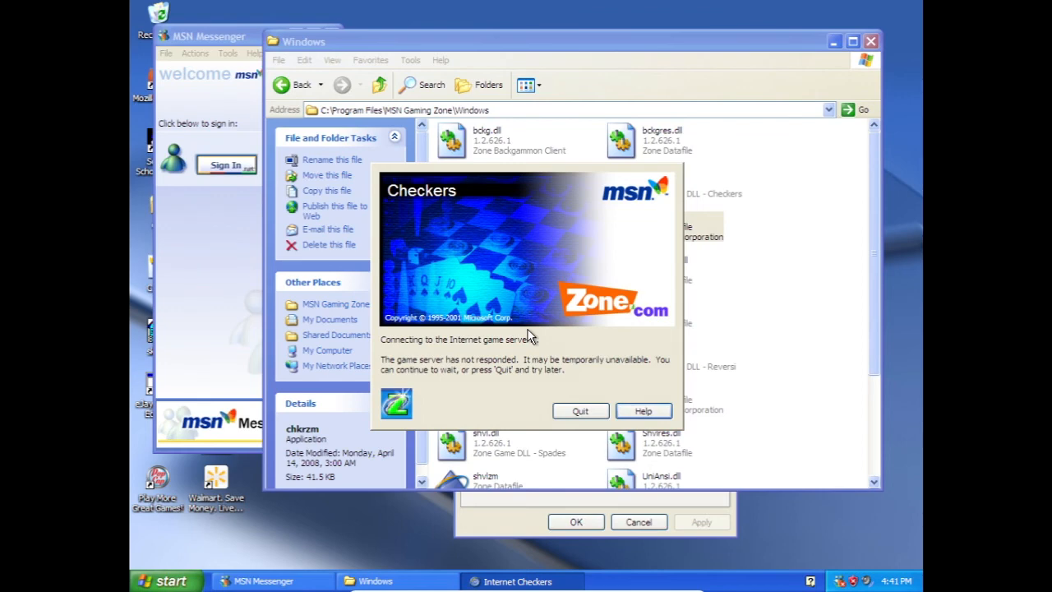
{"action": "mouse_move", "coordinate": [463, 391]}
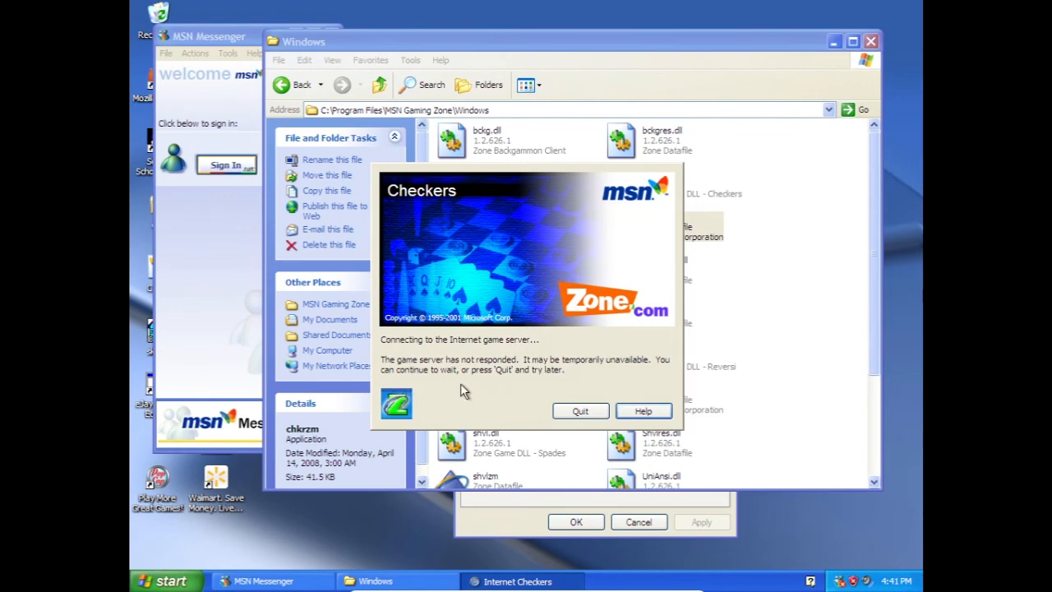
{"action": "mouse_move", "coordinate": [530, 378]}
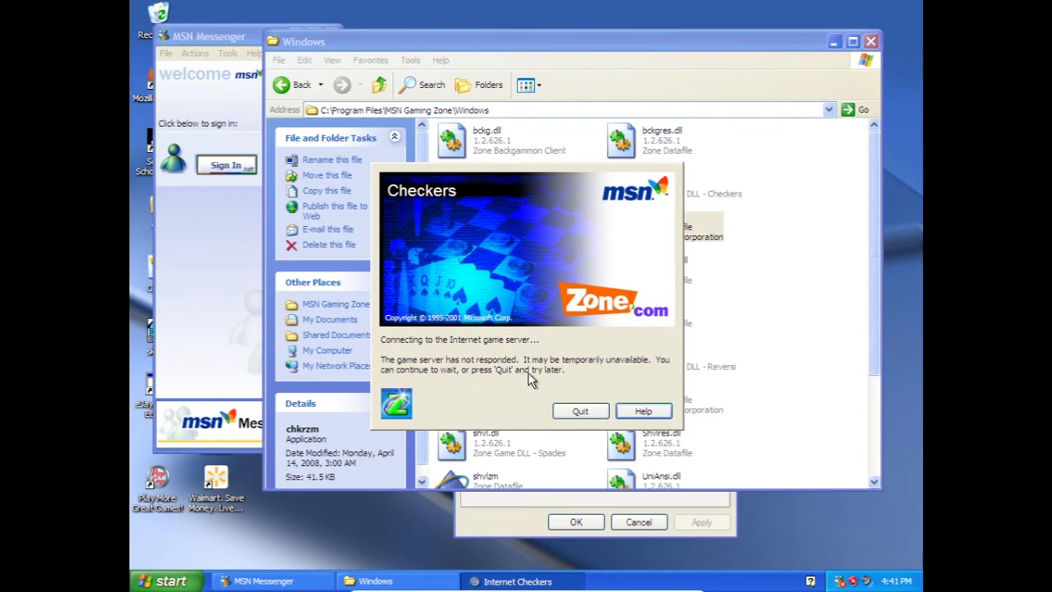
{"action": "left_click", "coordinate": [580, 410]}
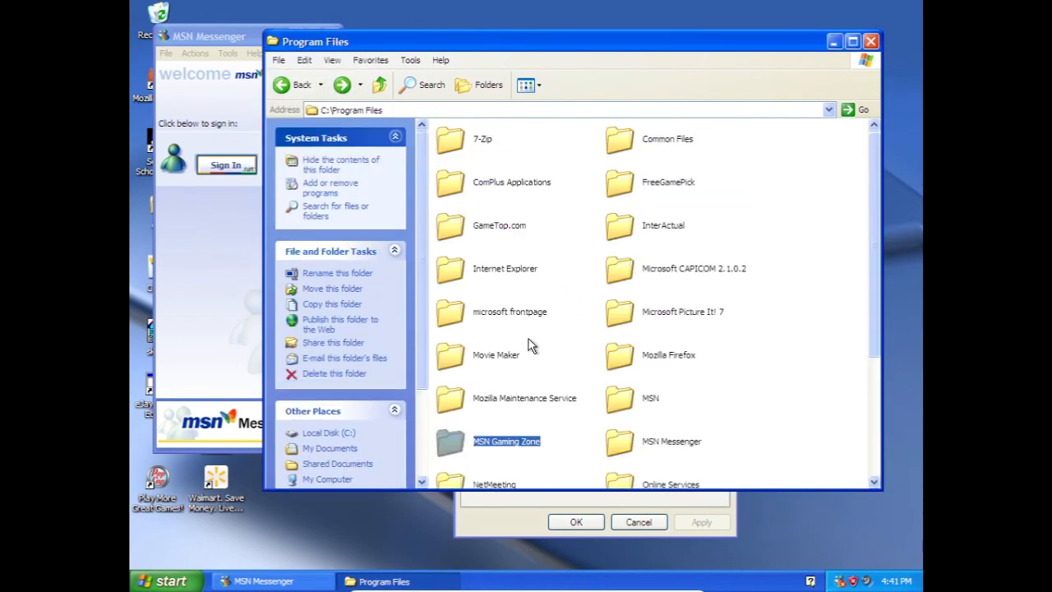
- Close Explorer, browse MSN Messenger's Tools and Actions menus, then close Messenger
{"action": "double_click", "coordinate": [493, 483]}
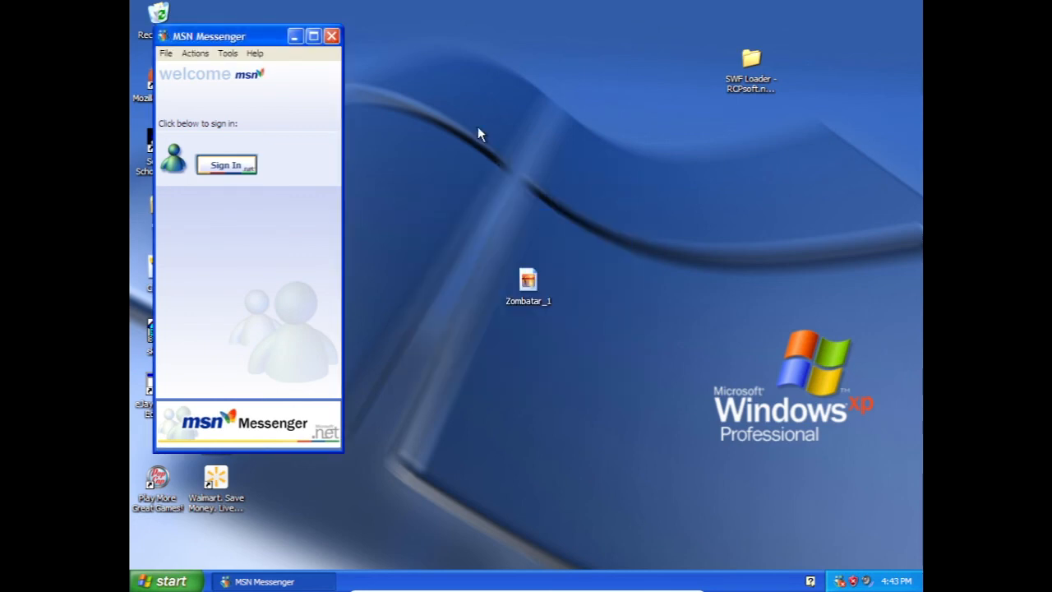
{"action": "left_click", "coordinate": [228, 52]}
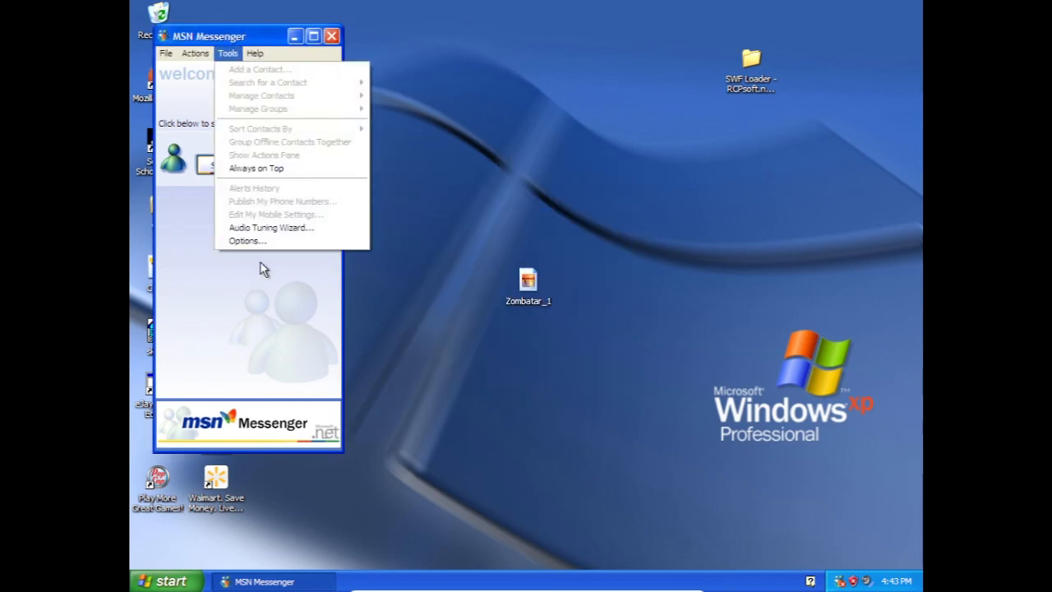
{"action": "left_click", "coordinate": [195, 53]}
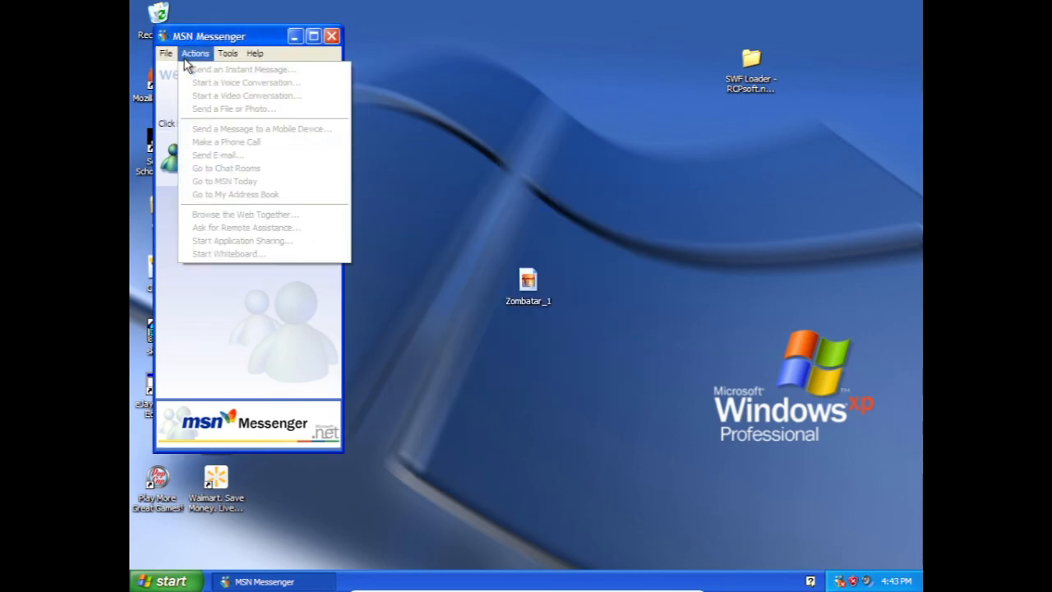
{"action": "left_click", "coordinate": [331, 36]}
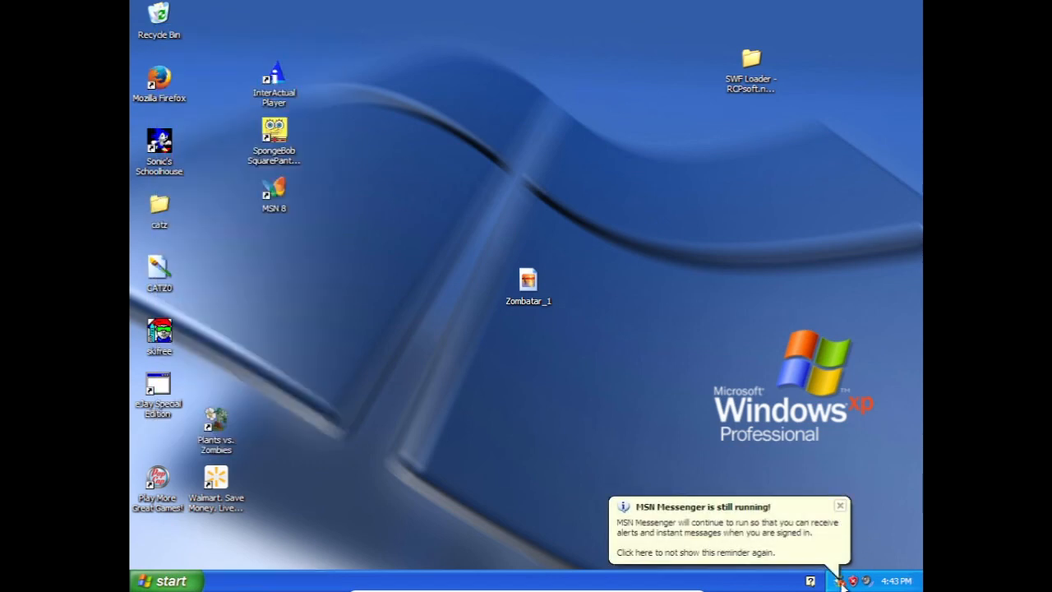
- Dismiss the Messenger-still-running balloon and drag the MSN 8 shortcut beside Recycle Bin
{"action": "left_click", "coordinate": [840, 504]}
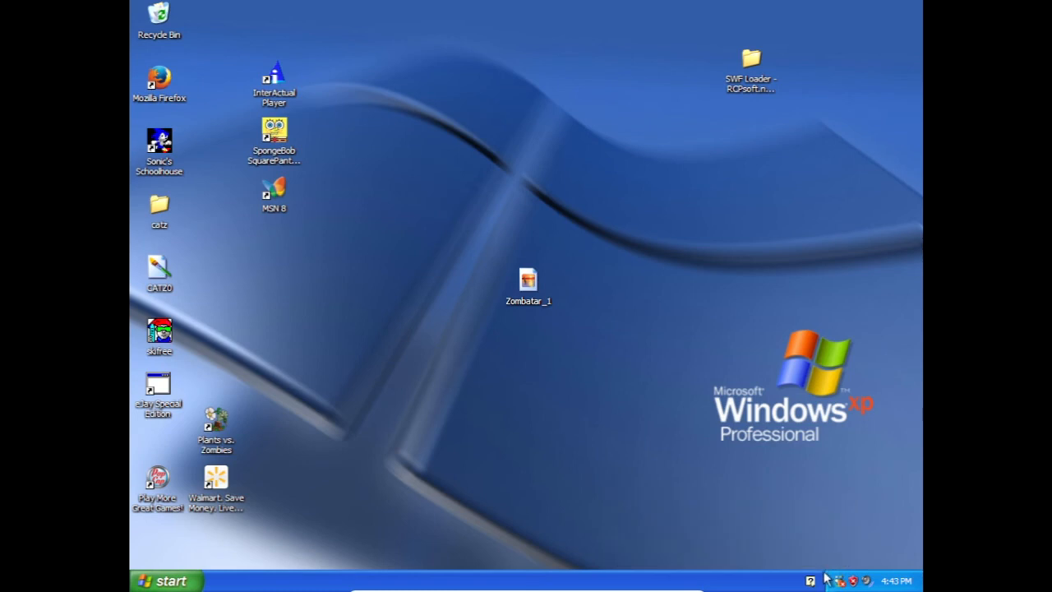
{"action": "mouse_move", "coordinate": [841, 580]}
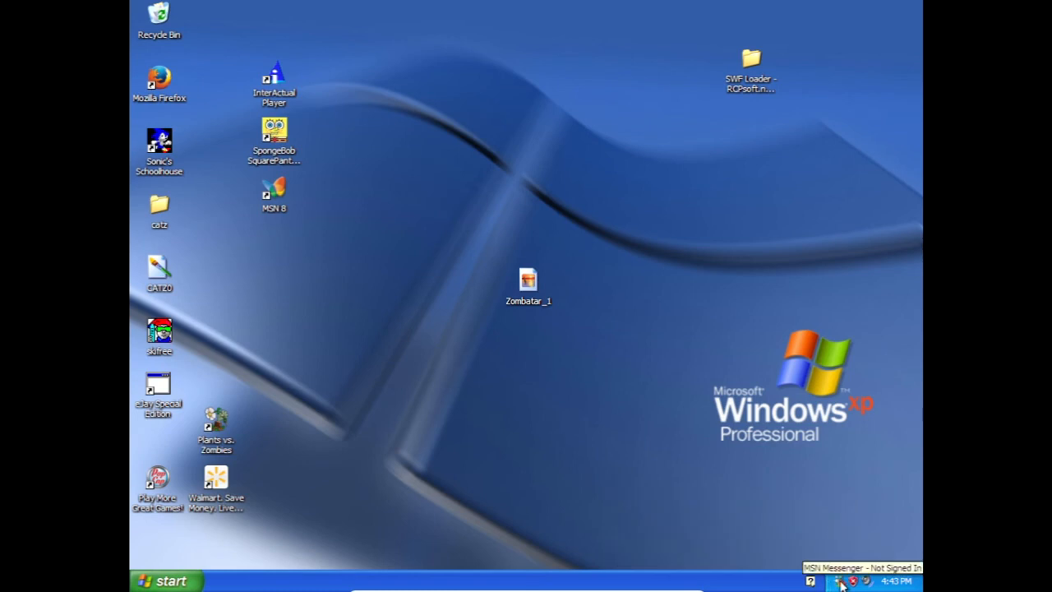
{"action": "mouse_move", "coordinate": [279, 198]}
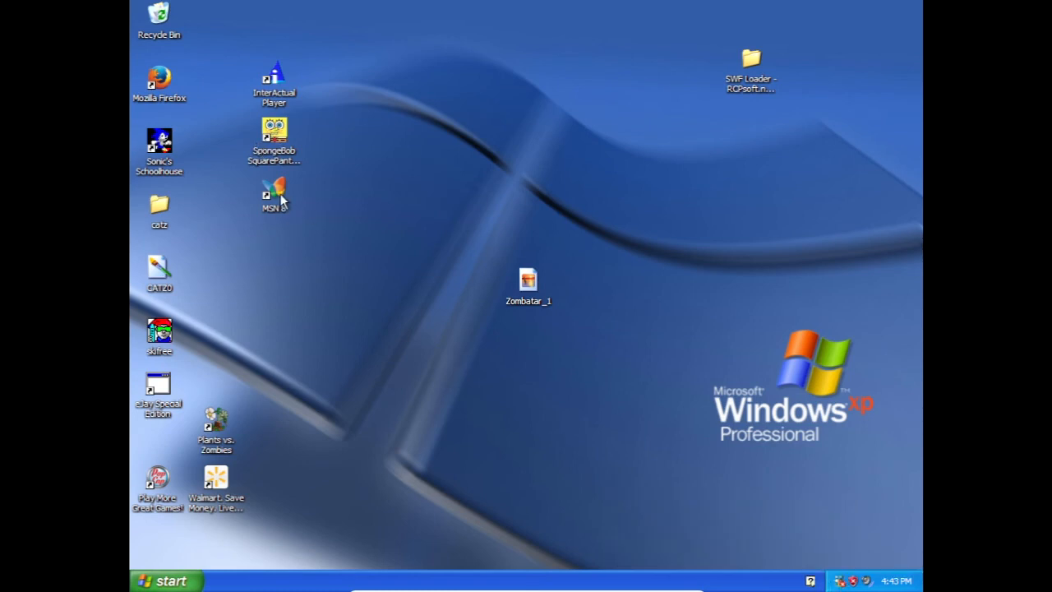
{"action": "left_click_drag", "start_coordinate": [274, 193], "coordinate": [218, 33]}
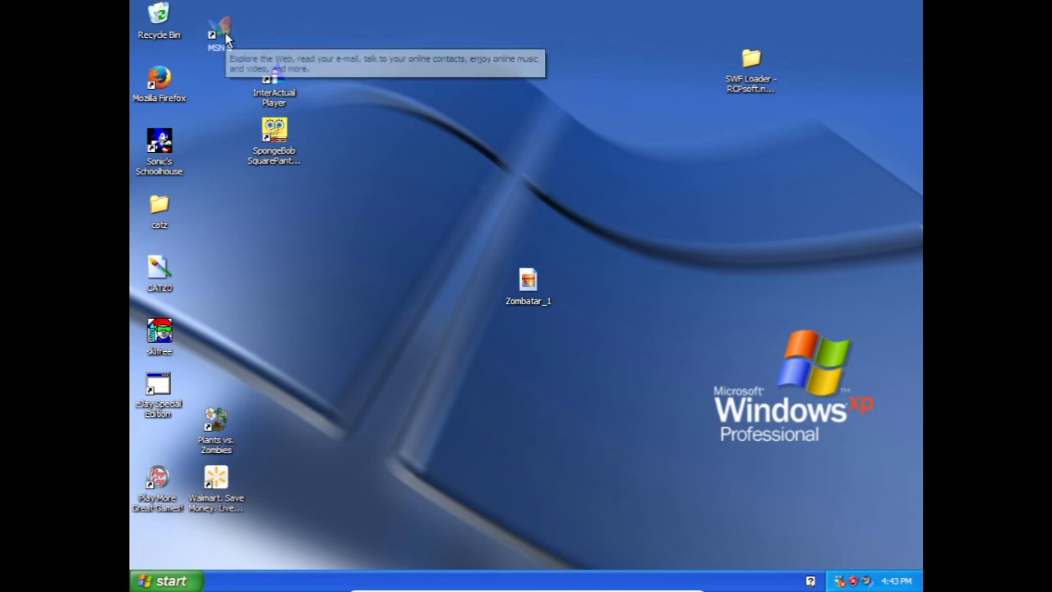
{"action": "mouse_move", "coordinate": [378, 257]}
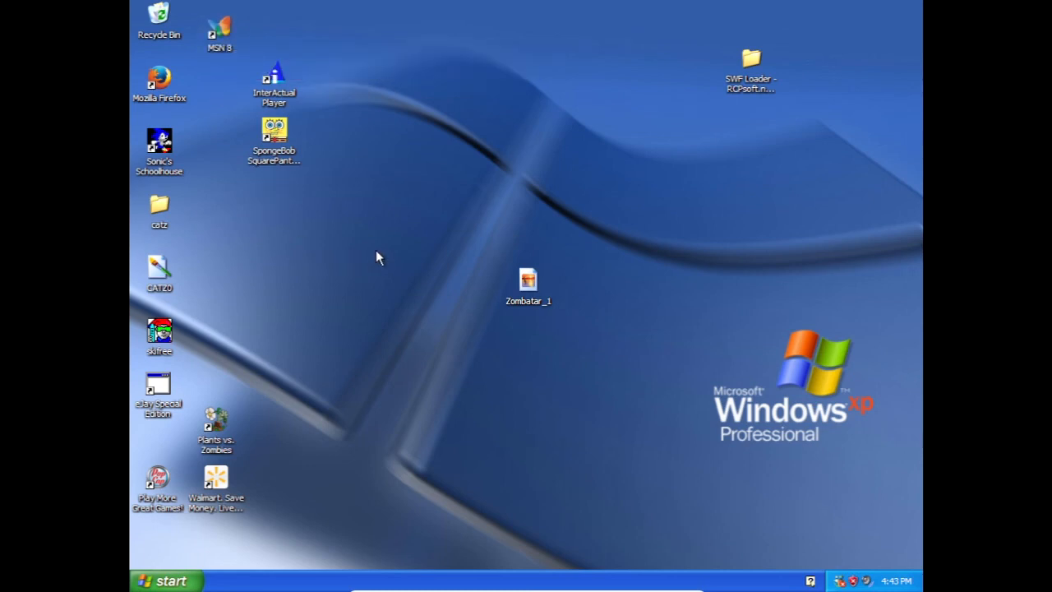